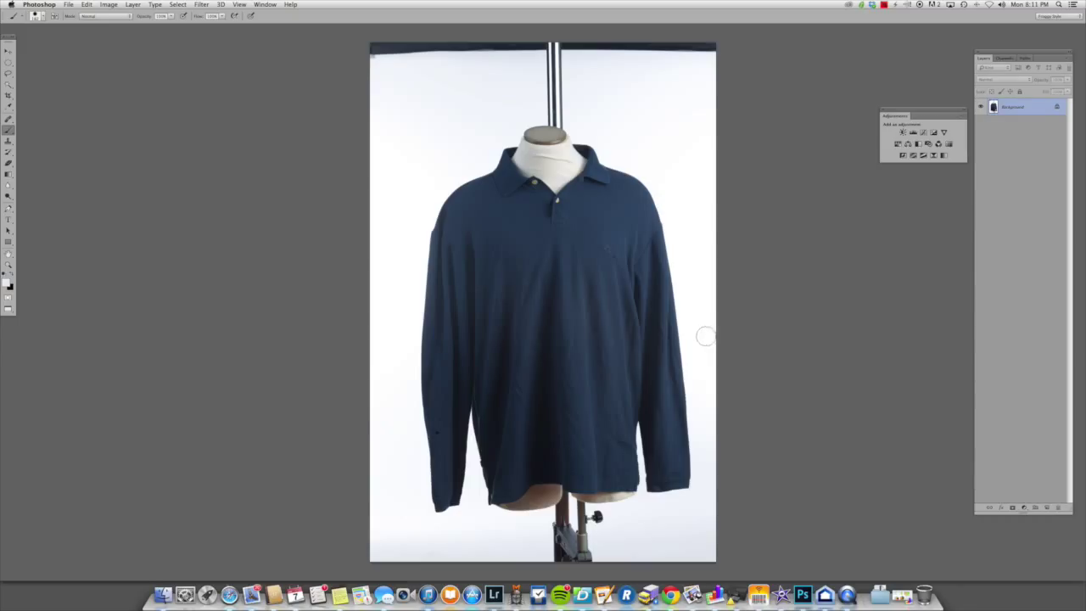
{"action": "mouse_move", "coordinate": [666, 352]}
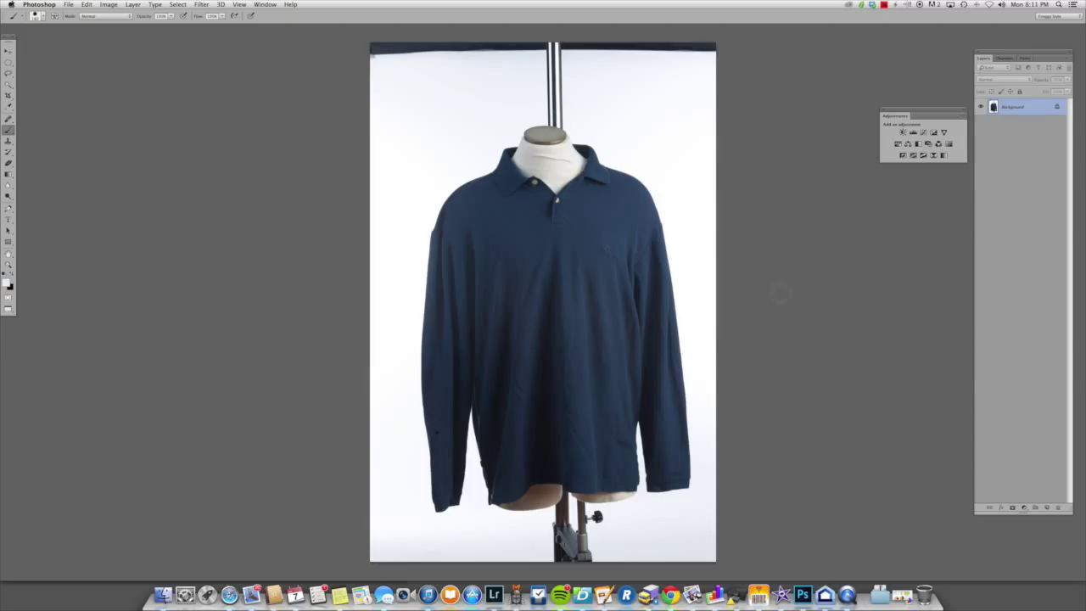
{"action": "mouse_move", "coordinate": [642, 359]}
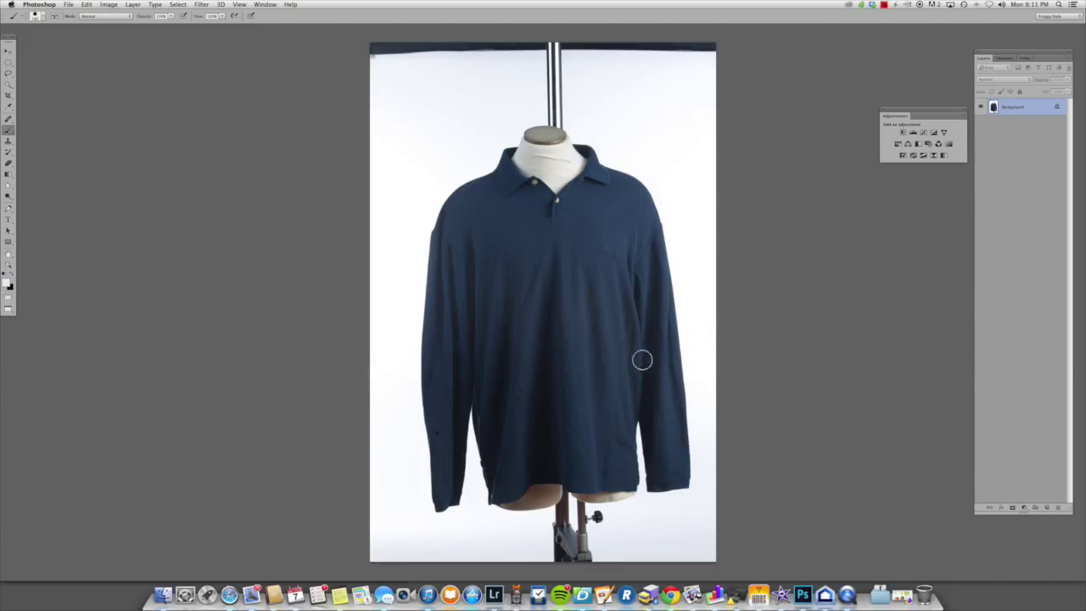
{"action": "mouse_move", "coordinate": [618, 309]}
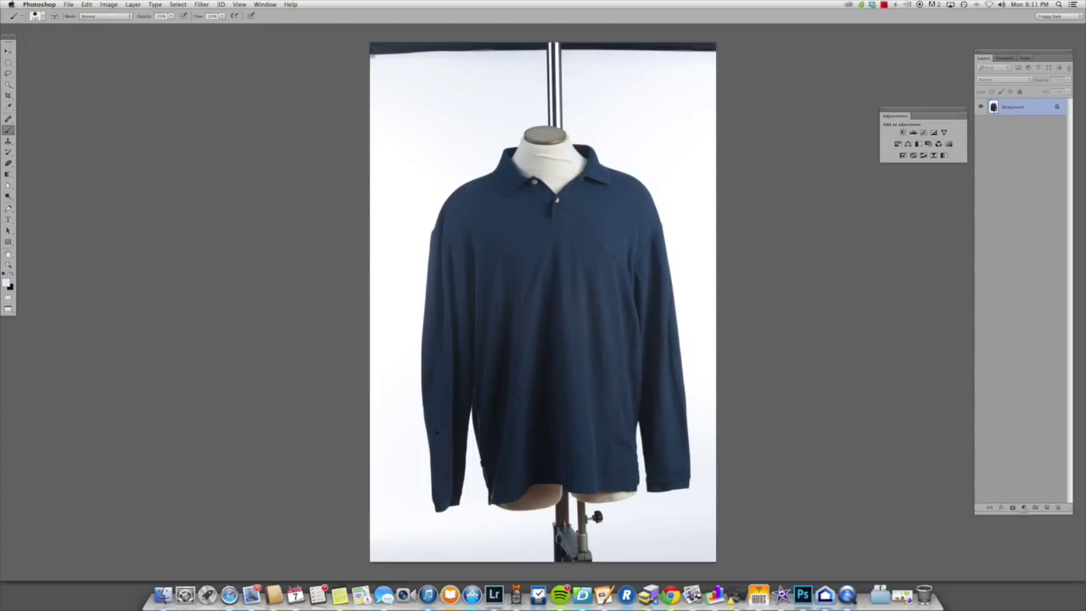
Step: Add a Curves adjustment layer above the navy polo photo's background
{"action": "left_click", "coordinate": [7, 49]}
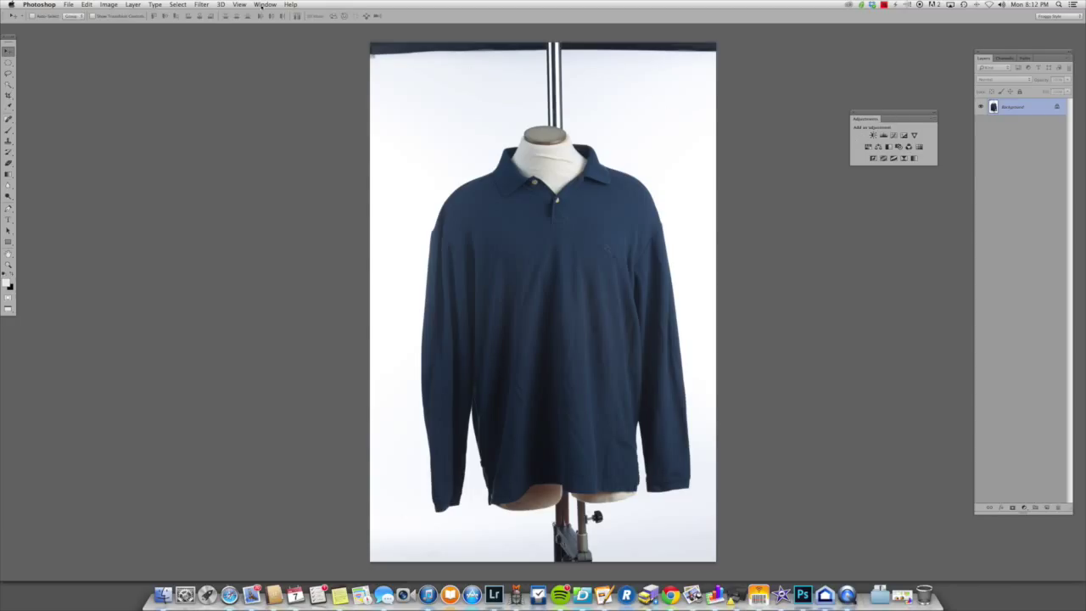
{"action": "left_click", "coordinate": [264, 4]}
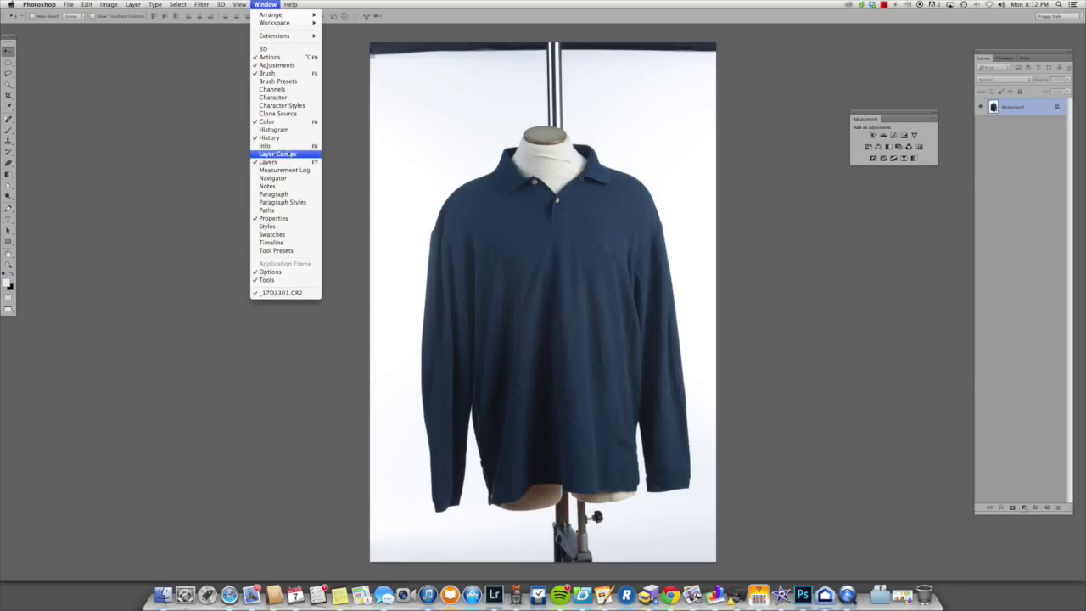
{"action": "mouse_move", "coordinate": [276, 65]}
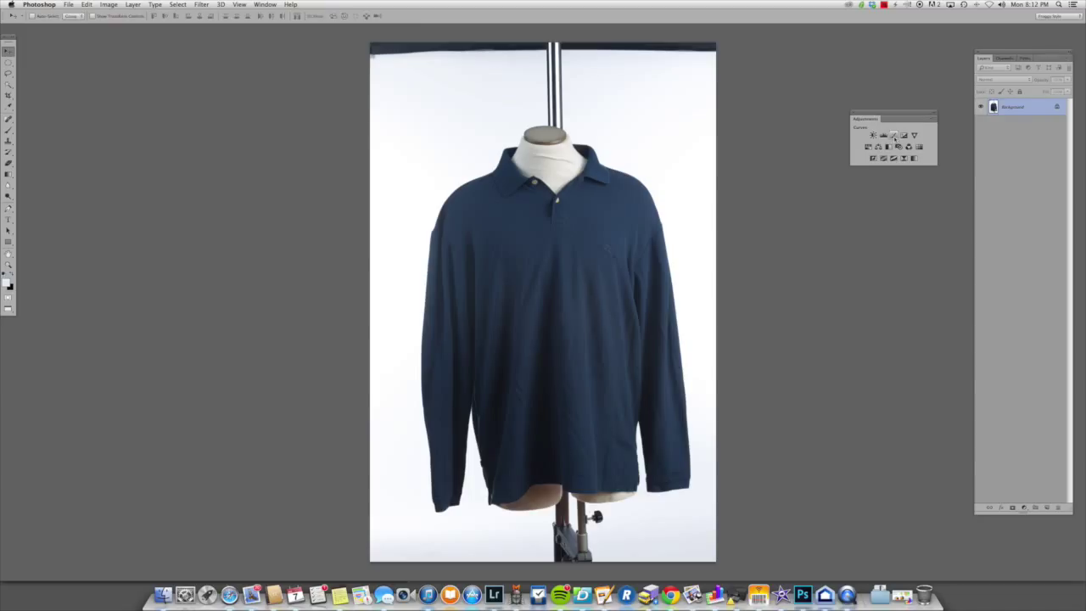
{"action": "left_click", "coordinate": [893, 134]}
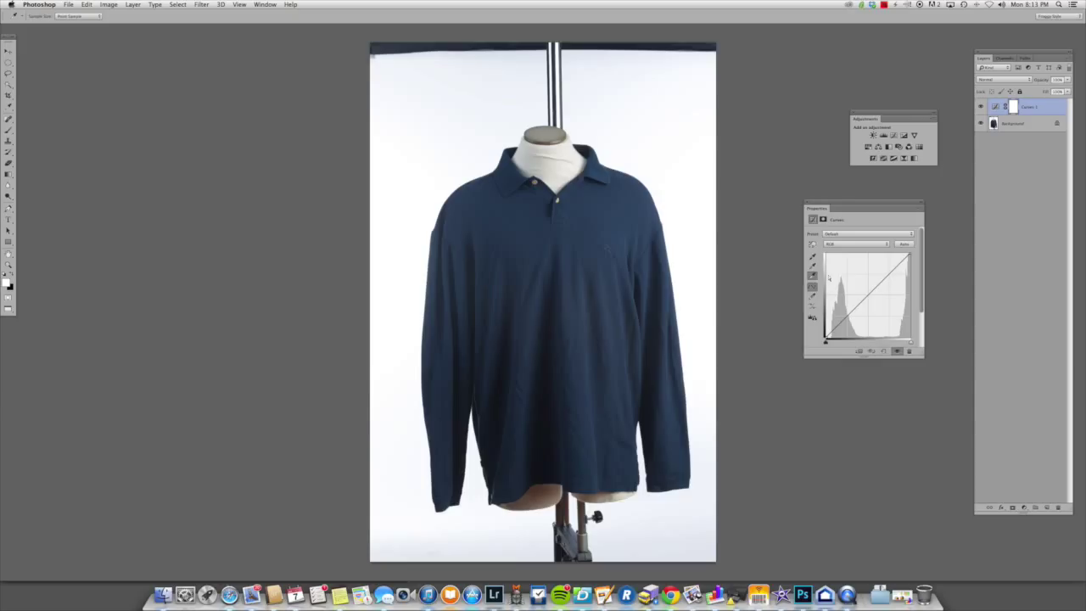
{"action": "mouse_move", "coordinate": [670, 531]}
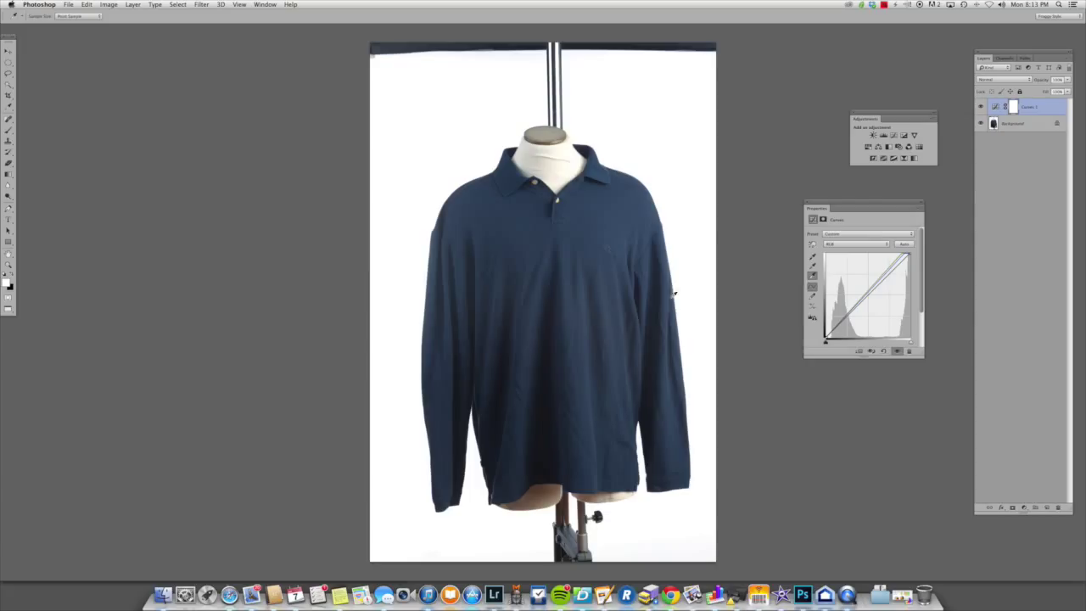
{"action": "mouse_move", "coordinate": [685, 540]}
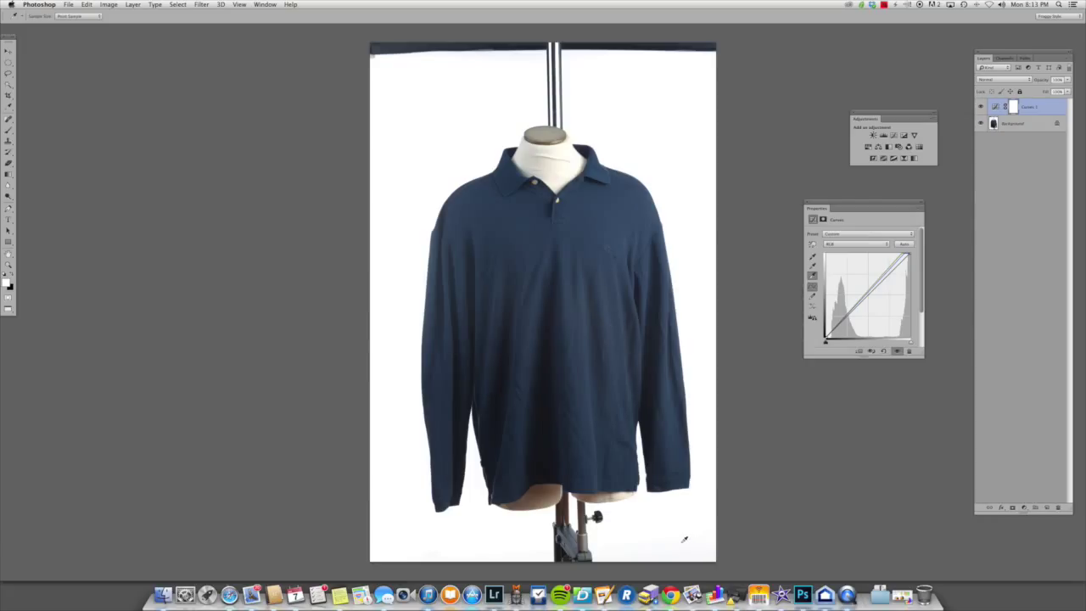
{"action": "mouse_move", "coordinate": [699, 179]}
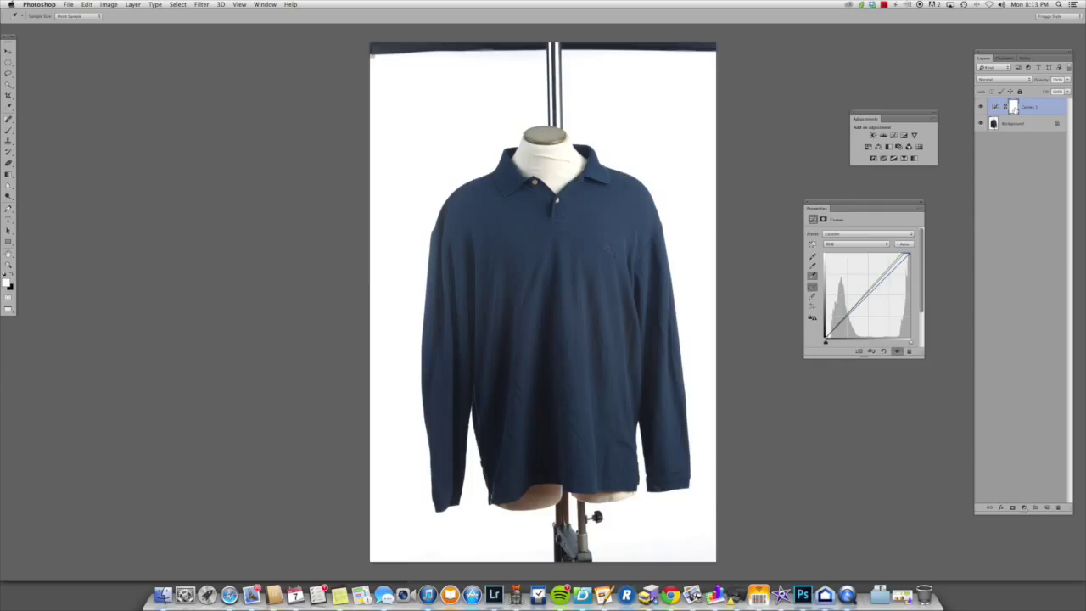
{"action": "mouse_move", "coordinate": [30, 178]}
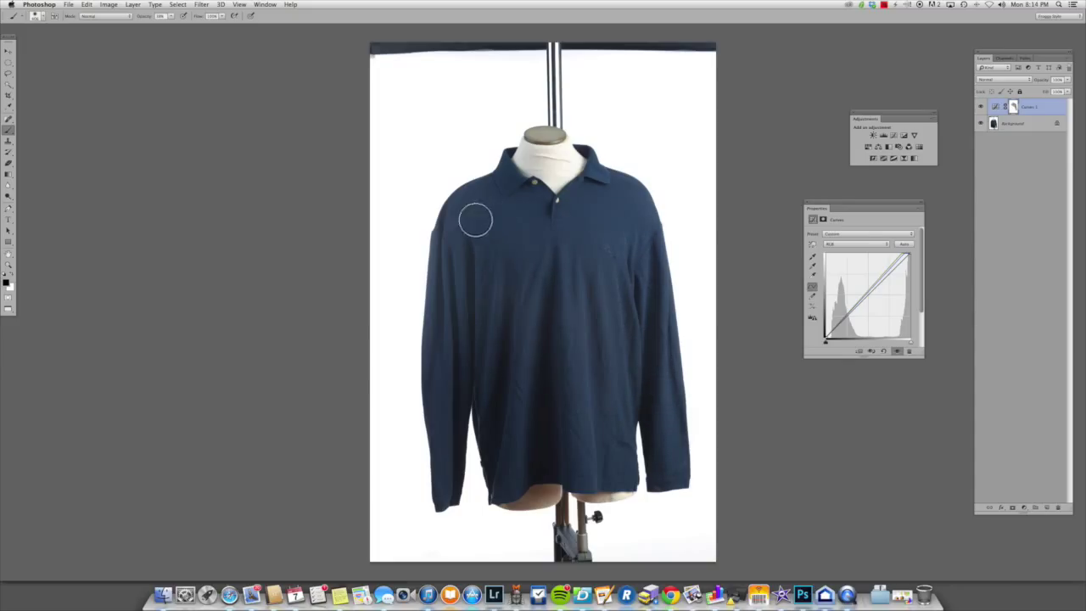
{"action": "mouse_move", "coordinate": [648, 403]}
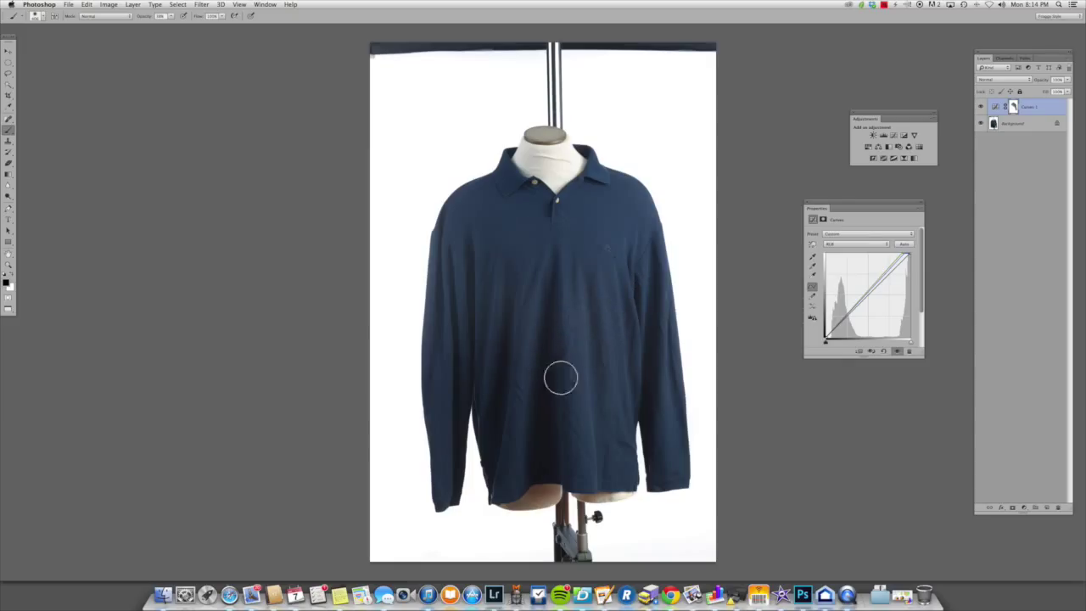
{"action": "mouse_move", "coordinate": [581, 127]}
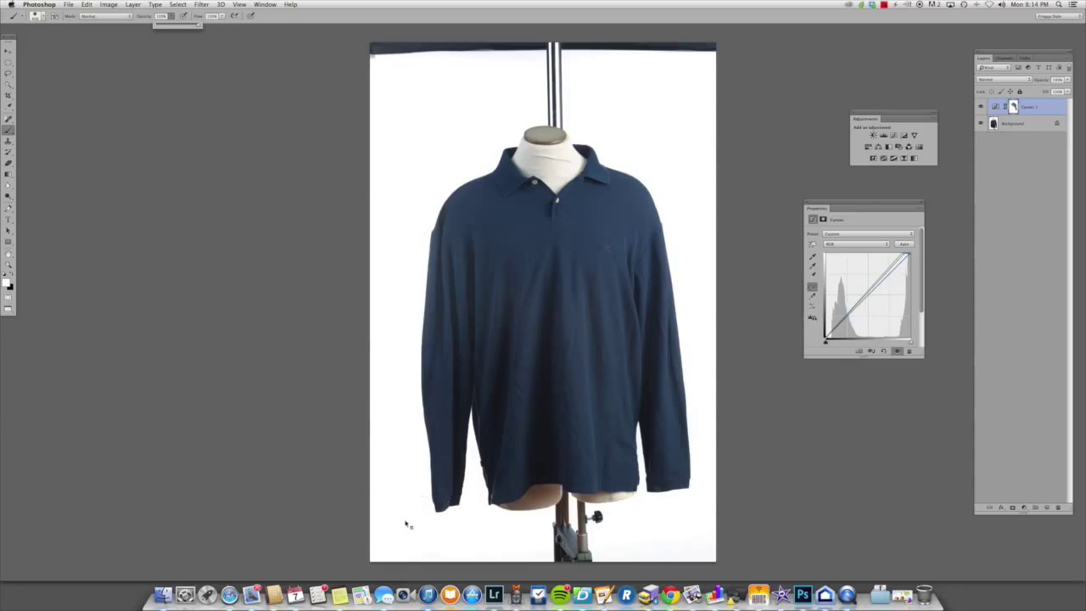
{"action": "mouse_move", "coordinate": [413, 519]}
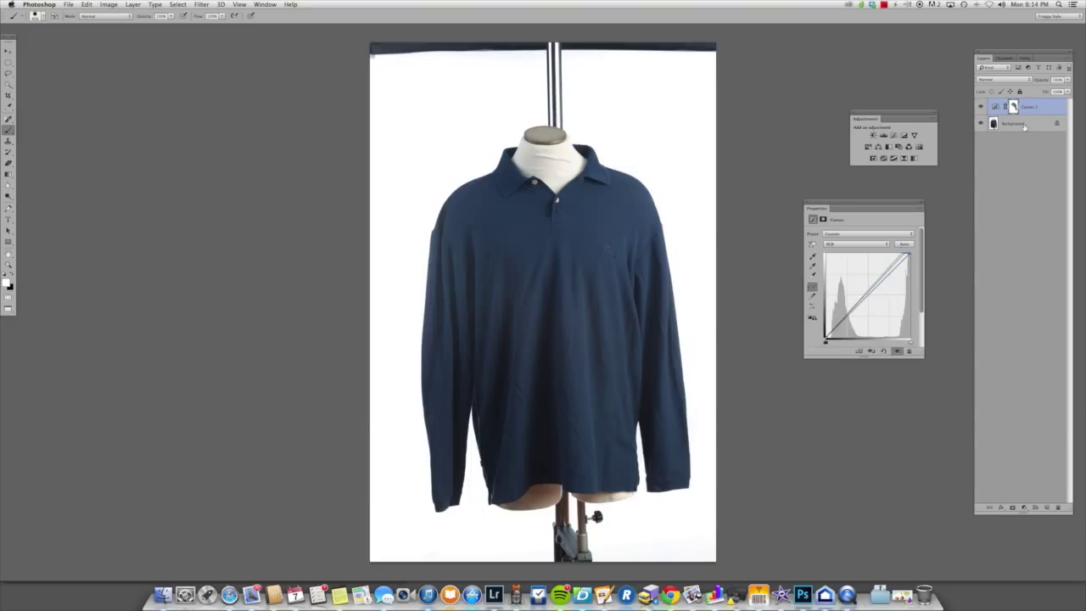
Step: Make the original Background photo layer active for retouching
{"action": "left_click", "coordinate": [1013, 123]}
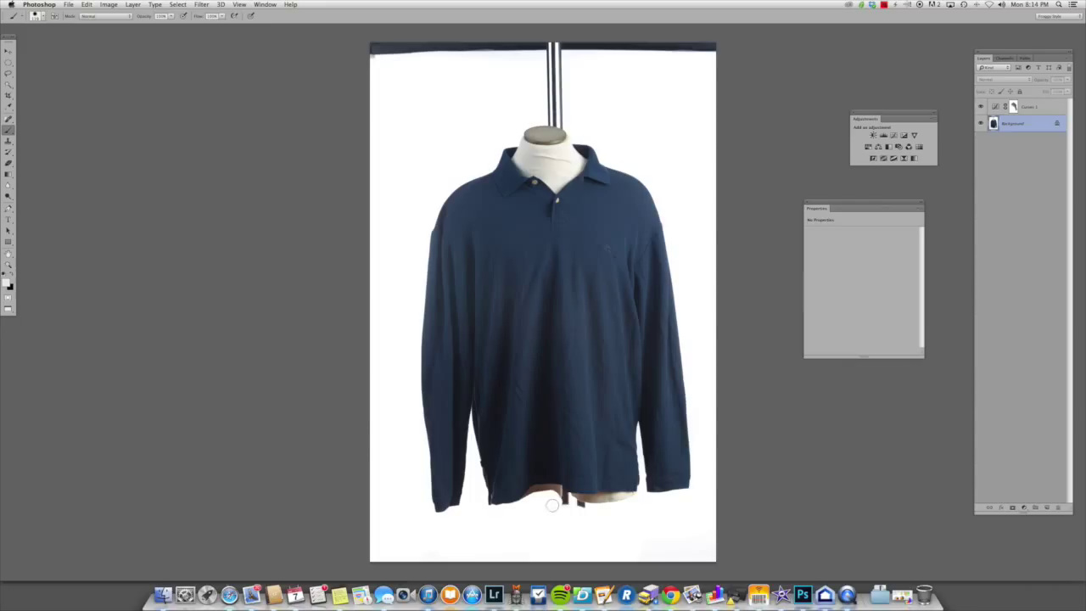
{"action": "mouse_move", "coordinate": [526, 500]}
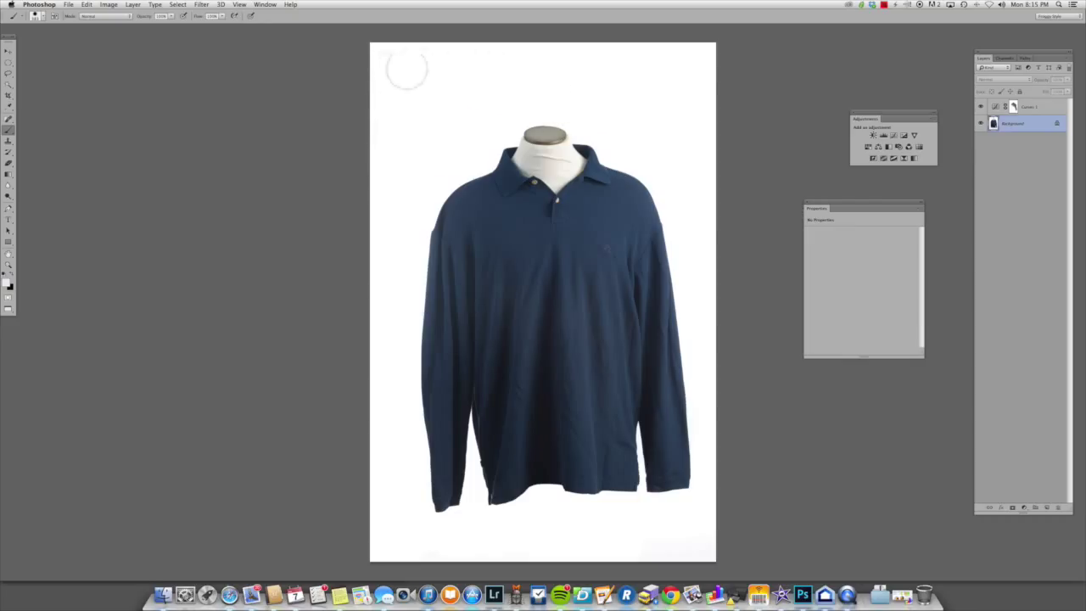
{"action": "mouse_move", "coordinate": [567, 255]}
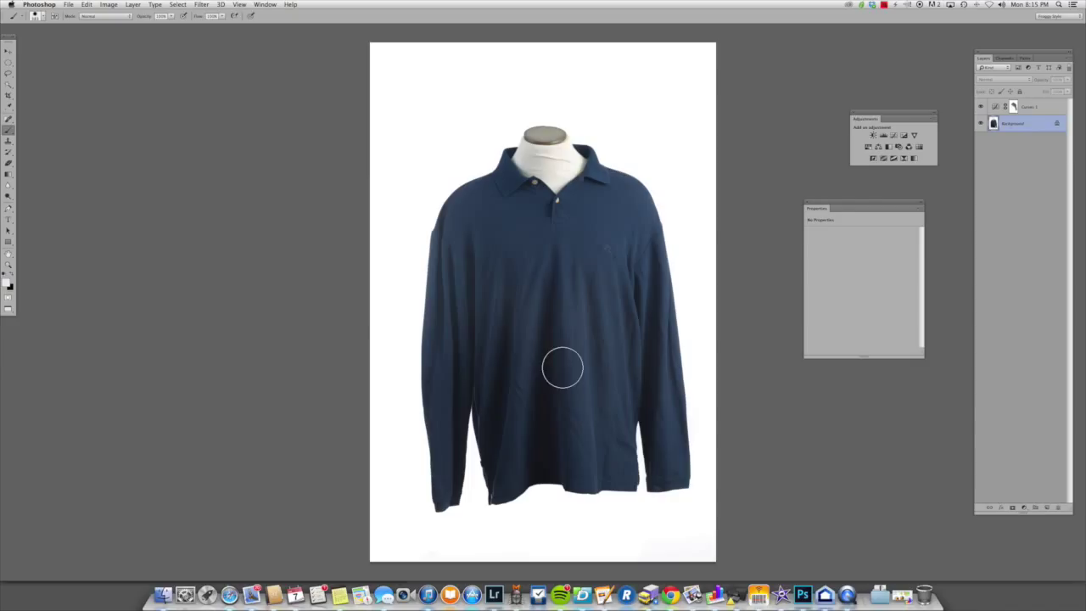
{"action": "mouse_move", "coordinate": [595, 342]}
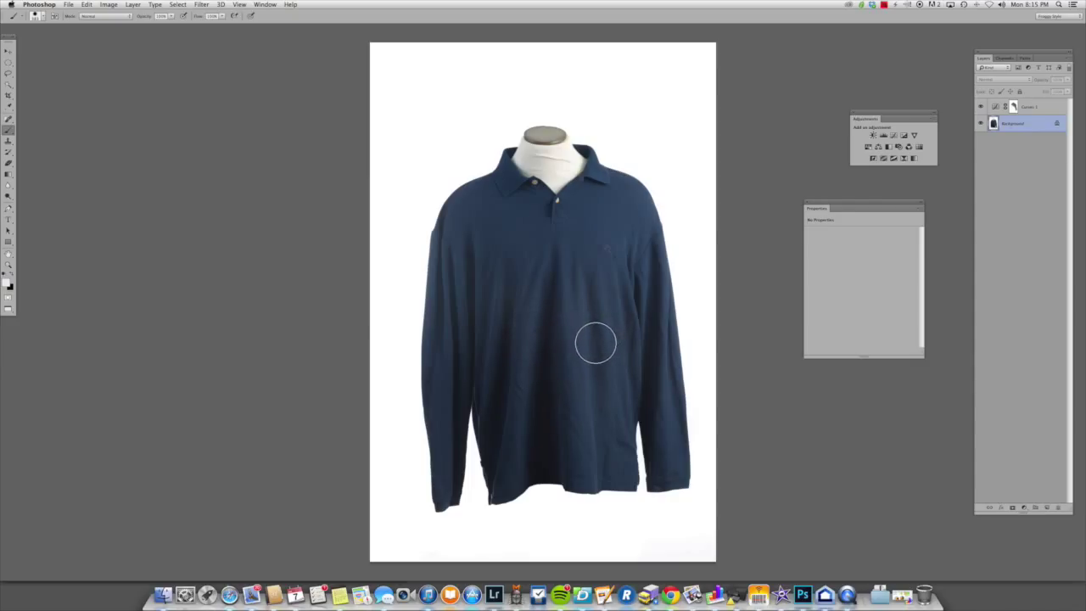
{"action": "mouse_move", "coordinate": [581, 350]}
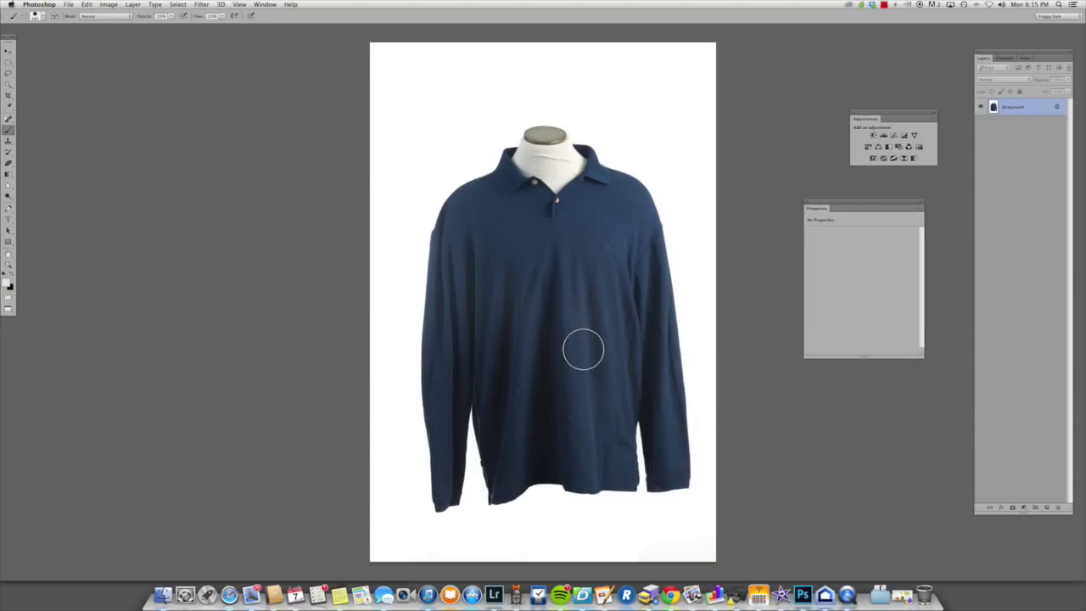
{"action": "mouse_move", "coordinate": [584, 349]}
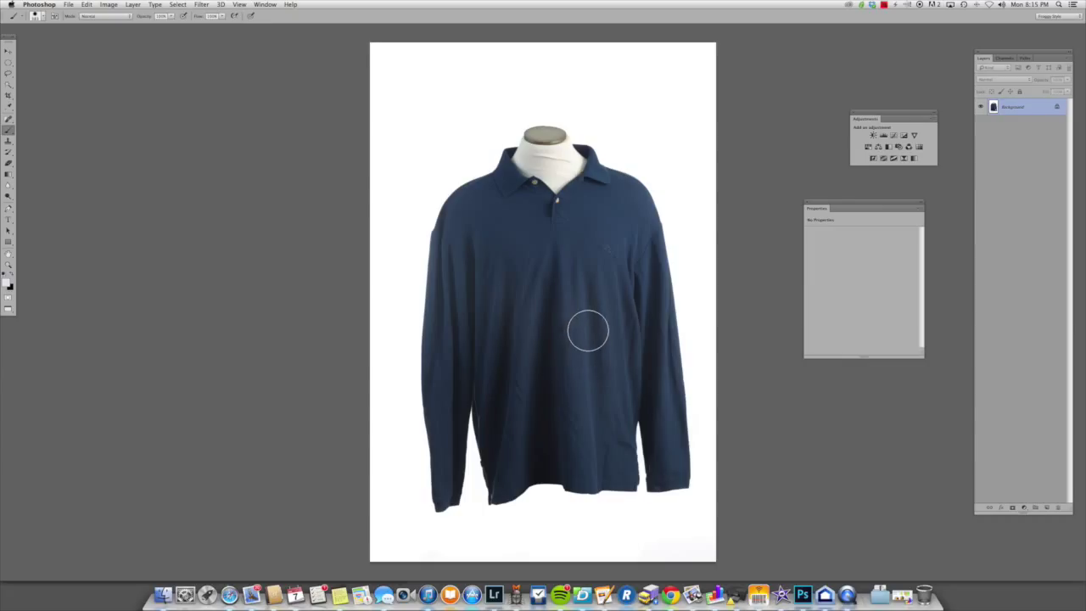
{"action": "mouse_move", "coordinate": [532, 255]}
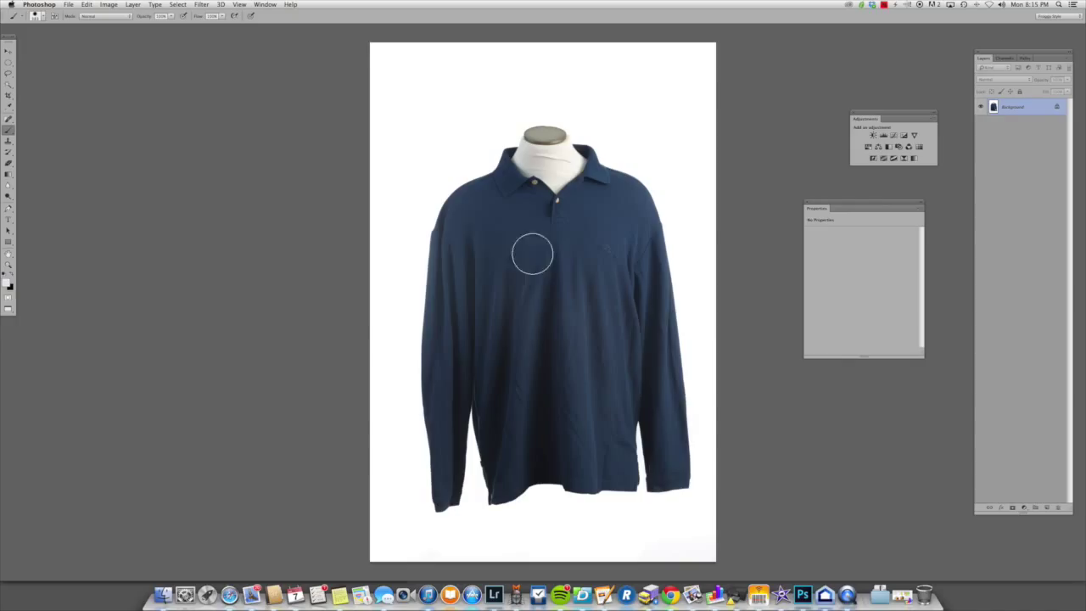
Step: Open the File menu on the flattened polo image
{"action": "left_click", "coordinate": [68, 5]}
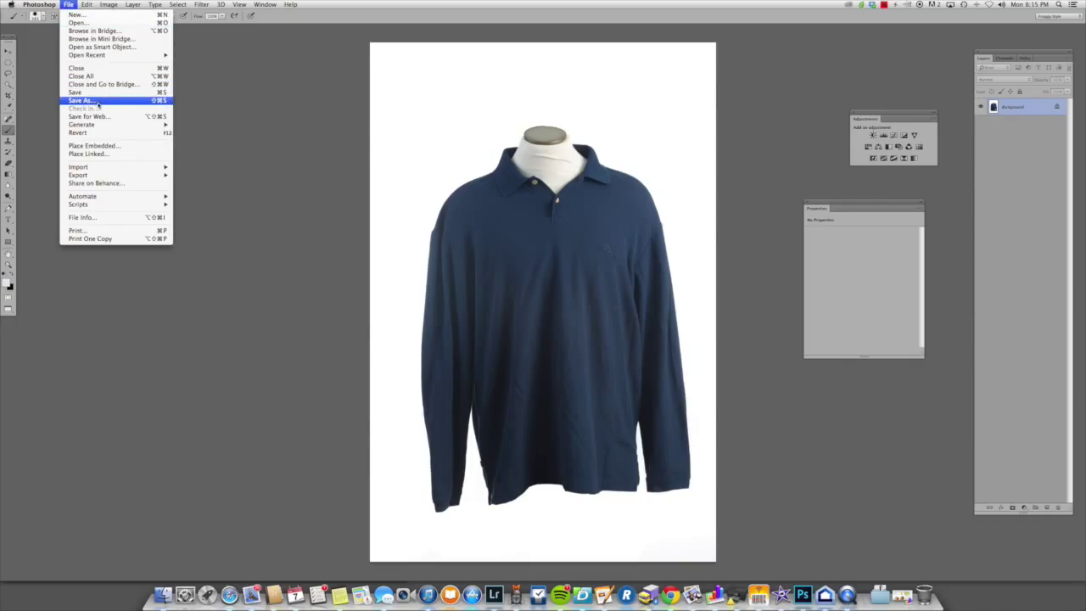
Step: Save a JPEG copy of the polo photo into the complete folder
{"action": "left_click", "coordinate": [81, 100]}
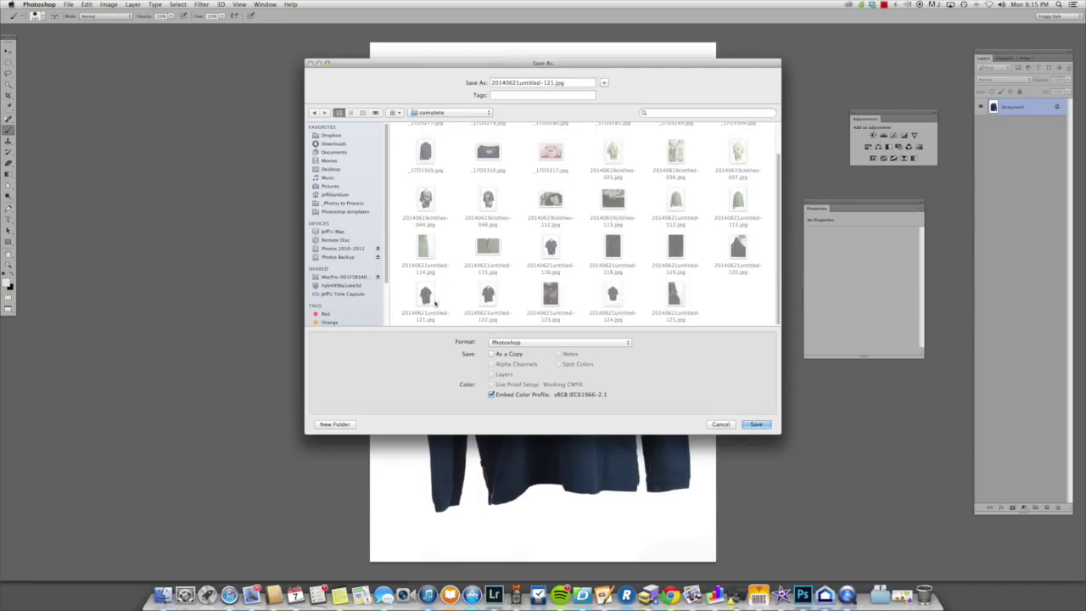
{"action": "left_click", "coordinate": [560, 342]}
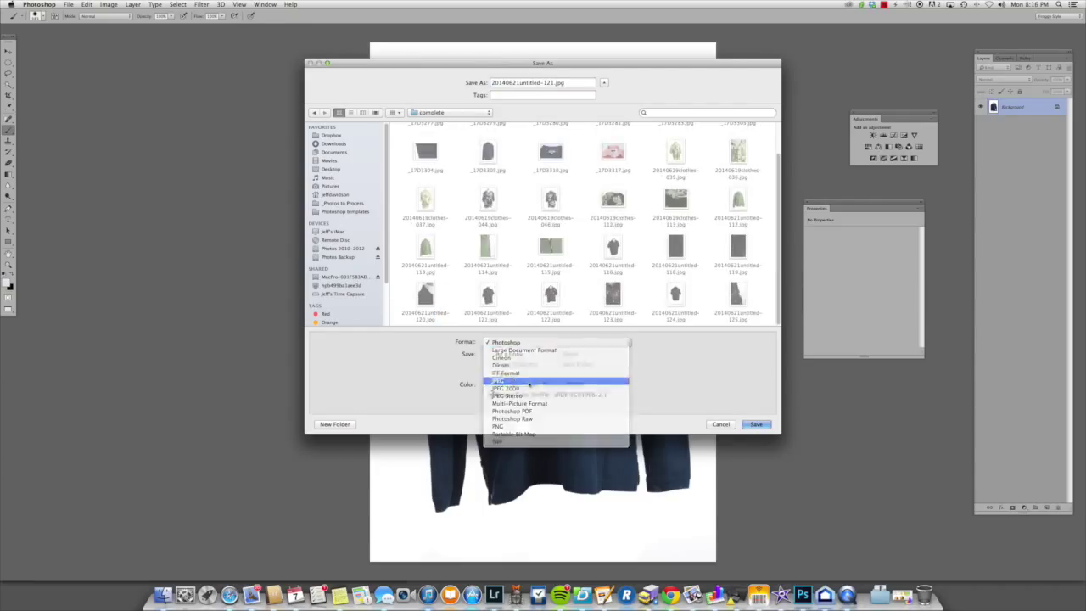
{"action": "left_click", "coordinate": [499, 381]}
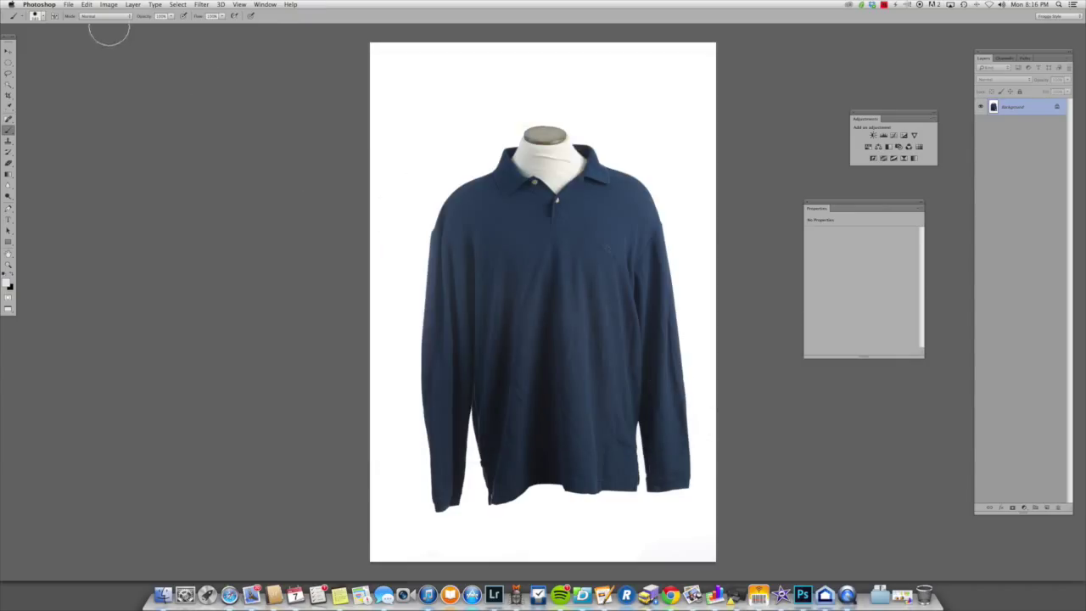
{"action": "left_click", "coordinate": [69, 5]}
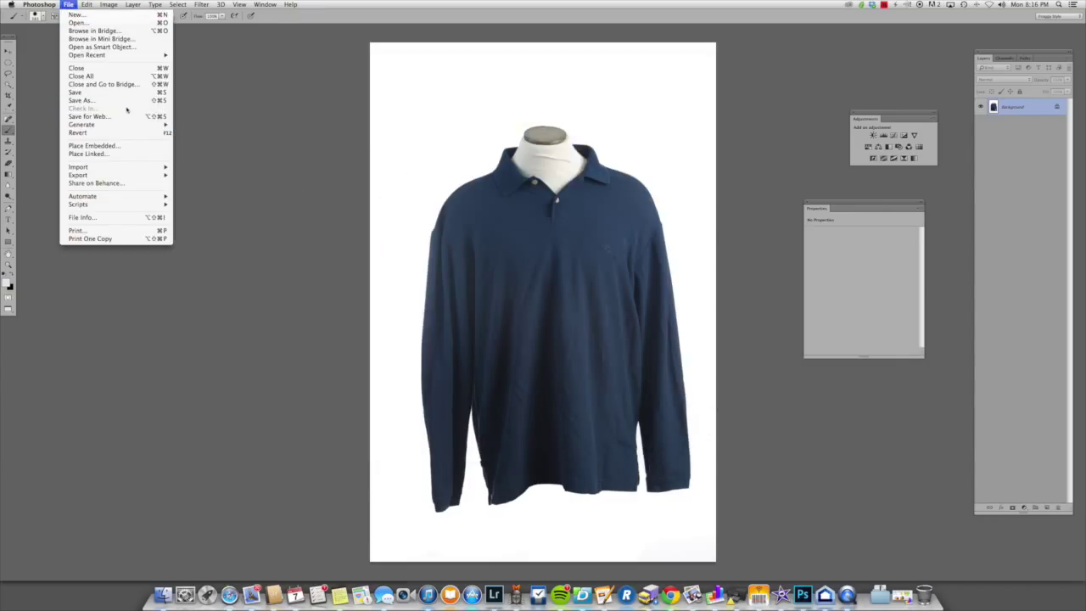
{"action": "left_click", "coordinate": [80, 101]}
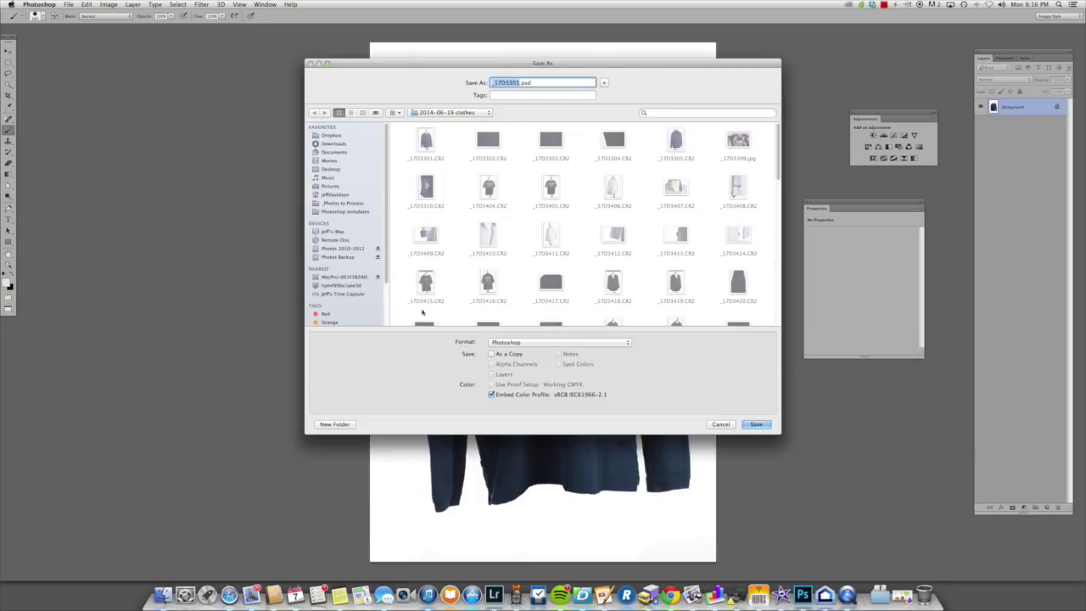
{"action": "scroll", "scroll_direction": "down", "scroll_amount": 3}
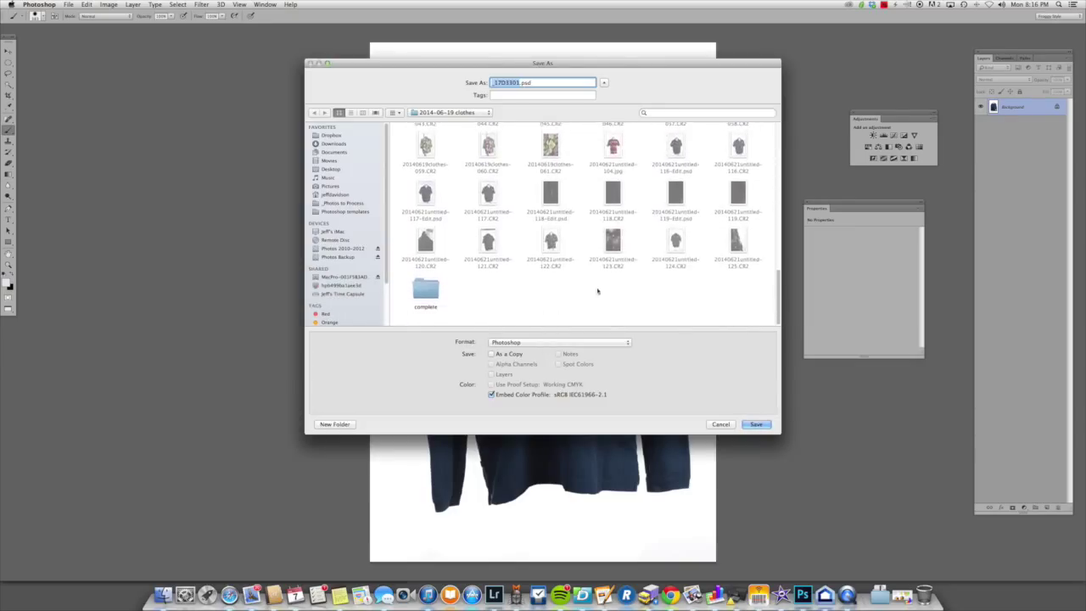
{"action": "double_click", "coordinate": [426, 291]}
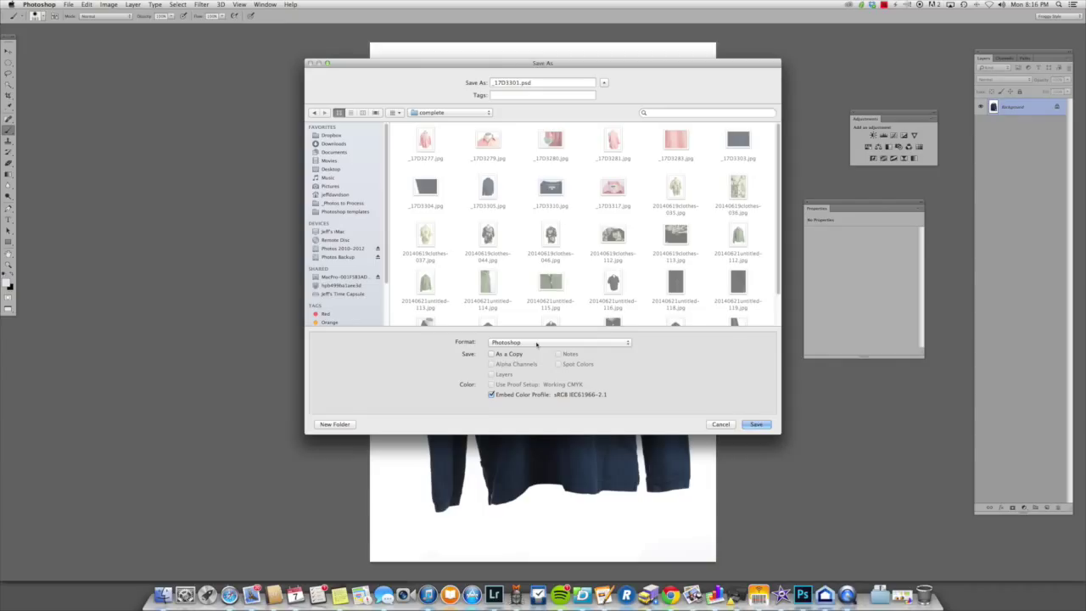
{"action": "left_click", "coordinate": [560, 342]}
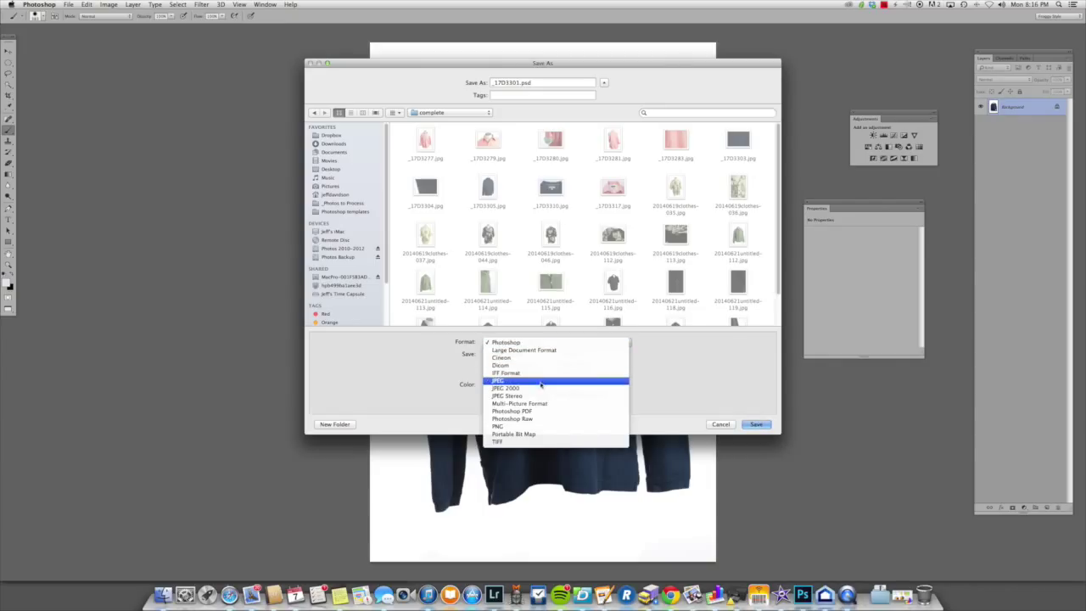
{"action": "left_click", "coordinate": [501, 380]}
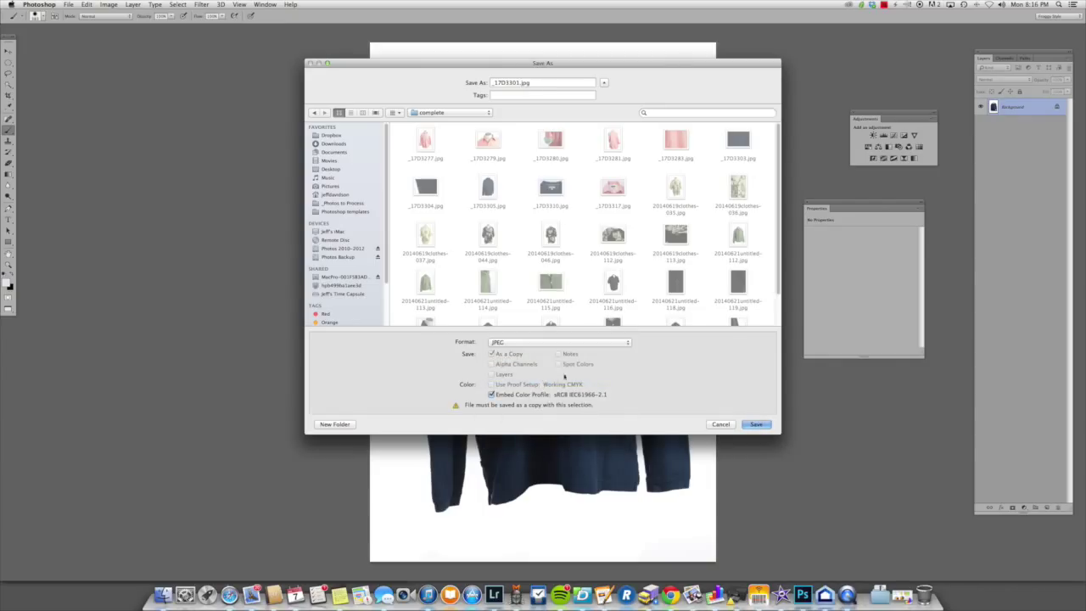
{"action": "left_click", "coordinate": [754, 424]}
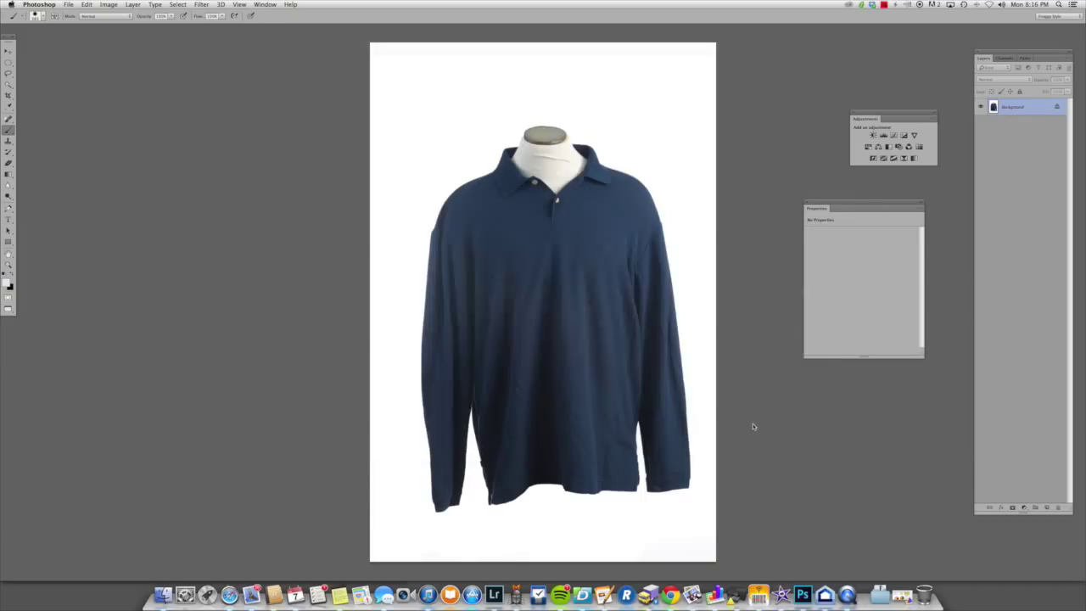
{"action": "mouse_move", "coordinate": [603, 234]}
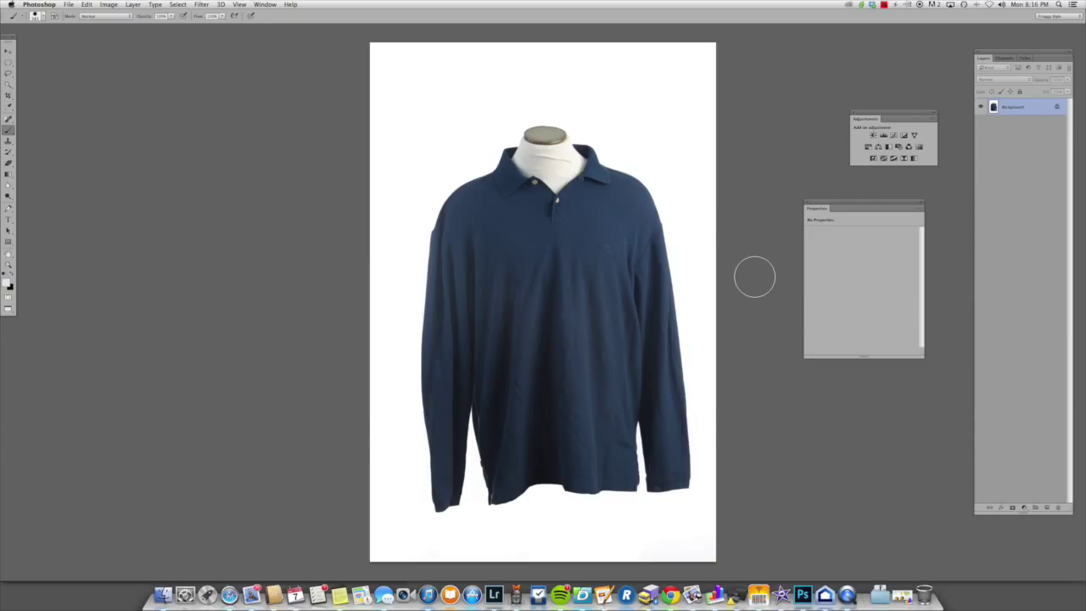
{"action": "mouse_move", "coordinate": [780, 356]}
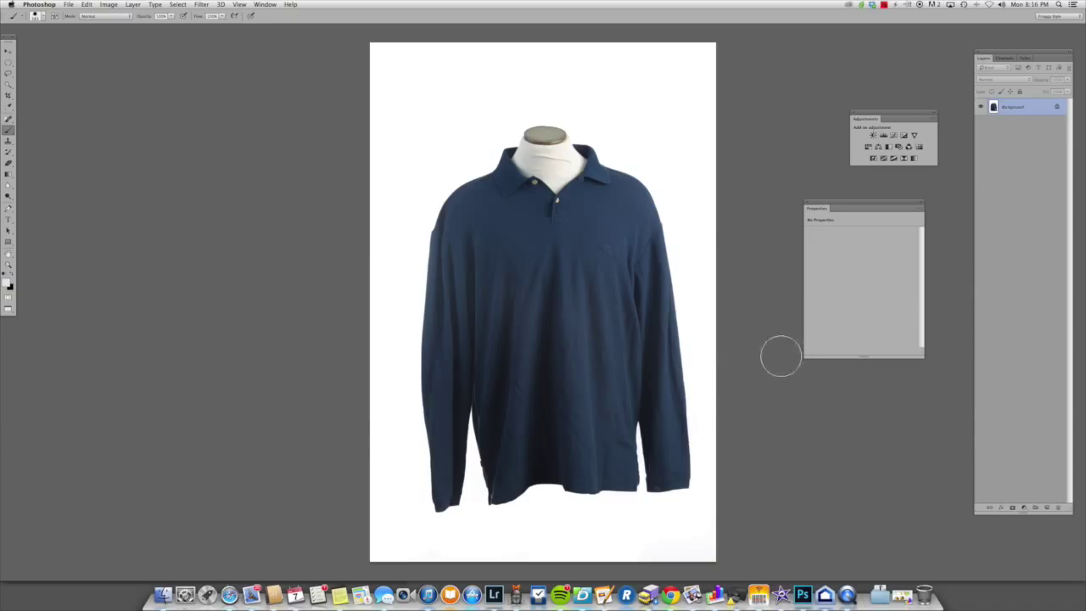
Step: Open the Image menu
{"action": "left_click", "coordinate": [107, 4]}
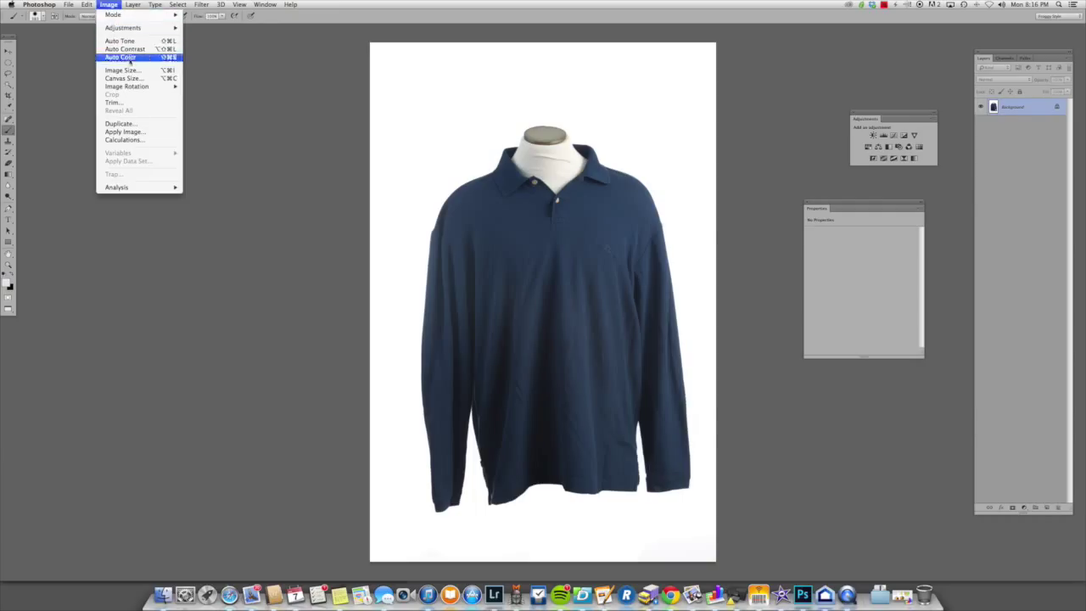
Step: Set Image Size resolution to 72 ppi, giving 979 × 1469 pixels
{"action": "left_click", "coordinate": [121, 70]}
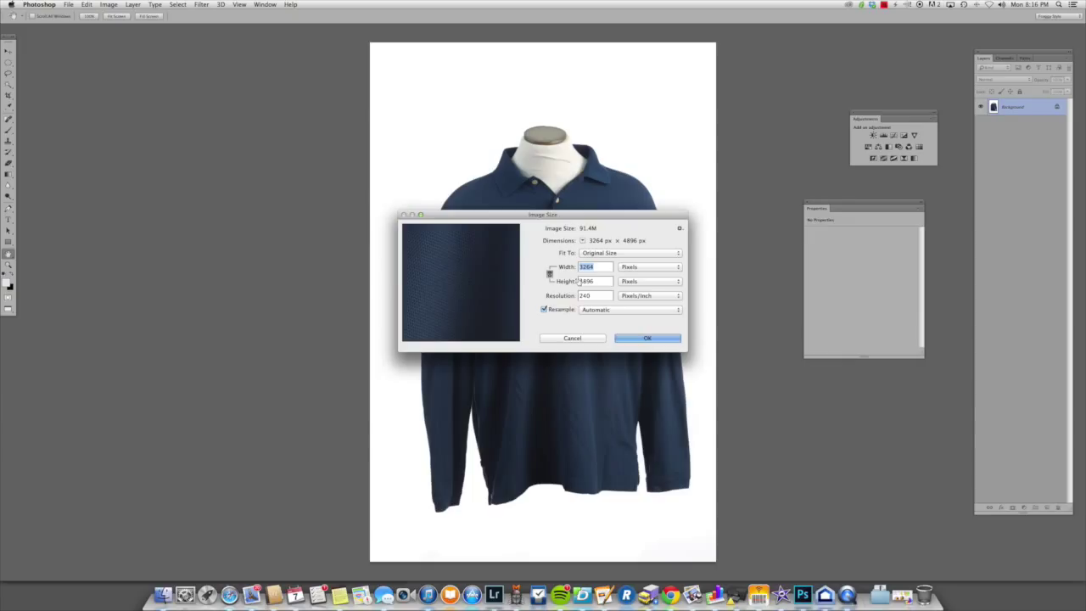
{"action": "left_click", "coordinate": [593, 295]}
{"action": "type", "text": "72"}
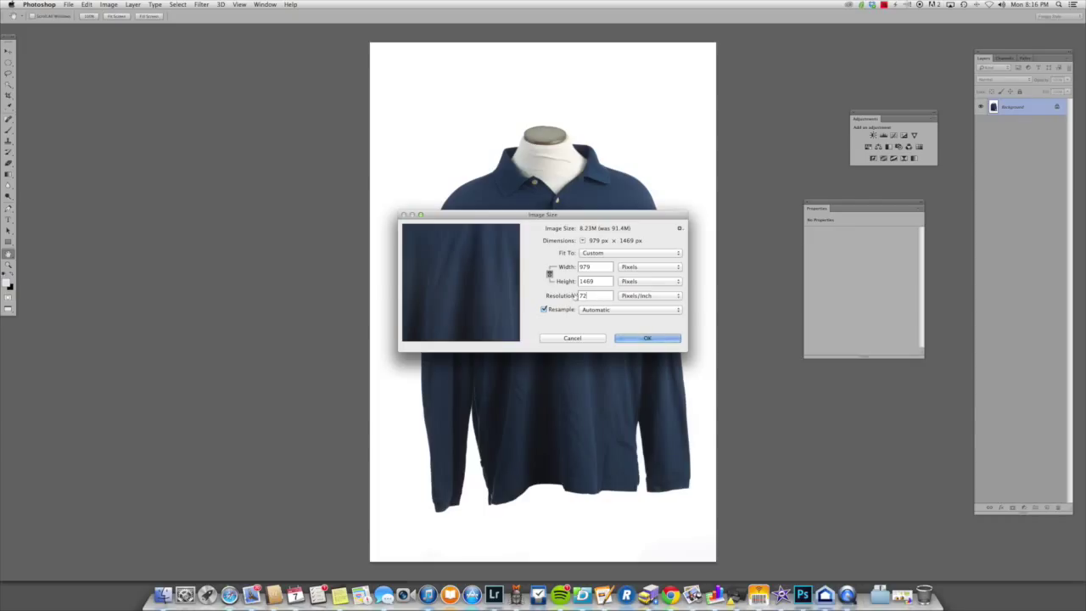
{"action": "mouse_move", "coordinate": [586, 295]}
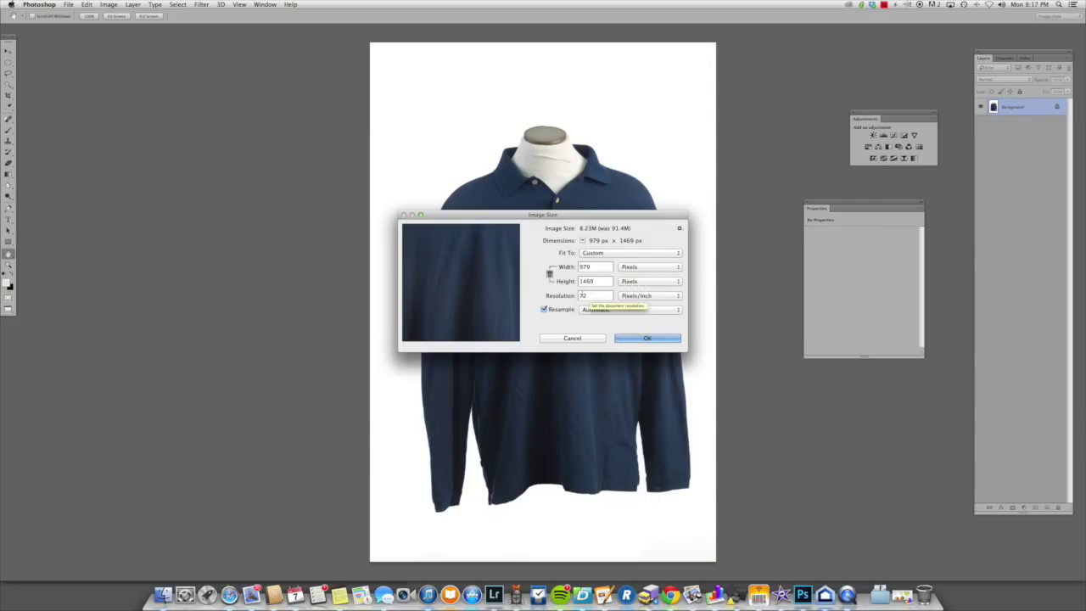
{"action": "left_click", "coordinate": [647, 337]}
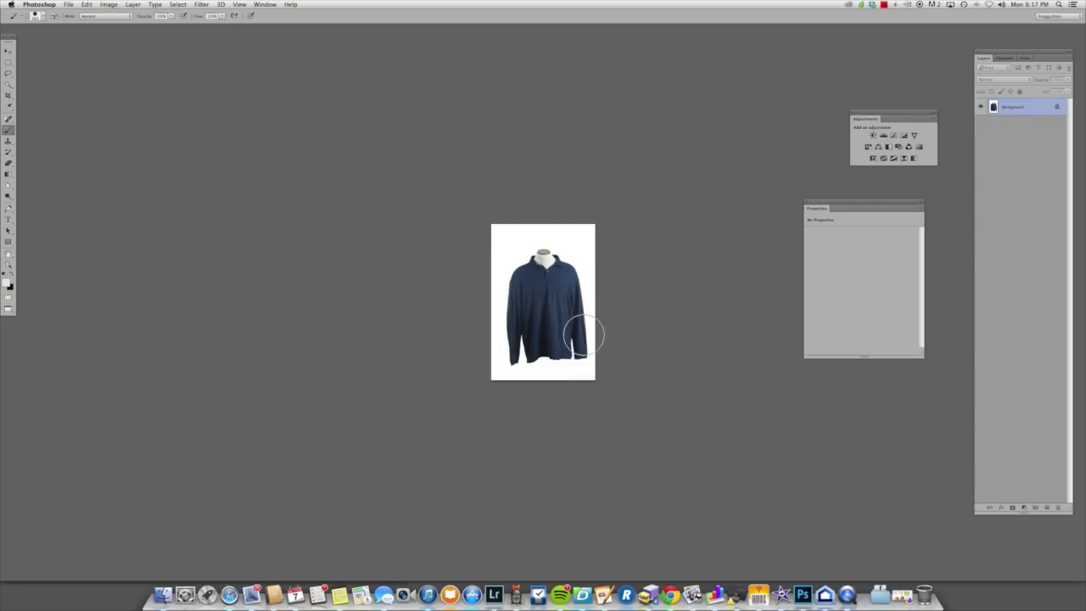
{"action": "mouse_move", "coordinate": [242, 76]}
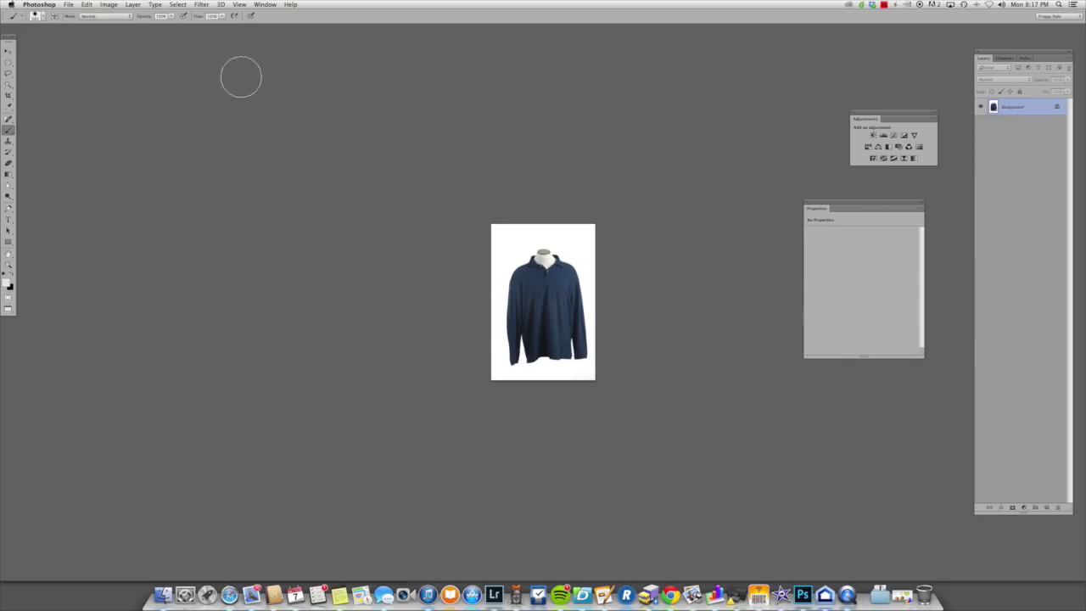
Step: Save as JPEG over _17D3301.jpg with Quality 10 (Maximum)
{"action": "left_click", "coordinate": [69, 4]}
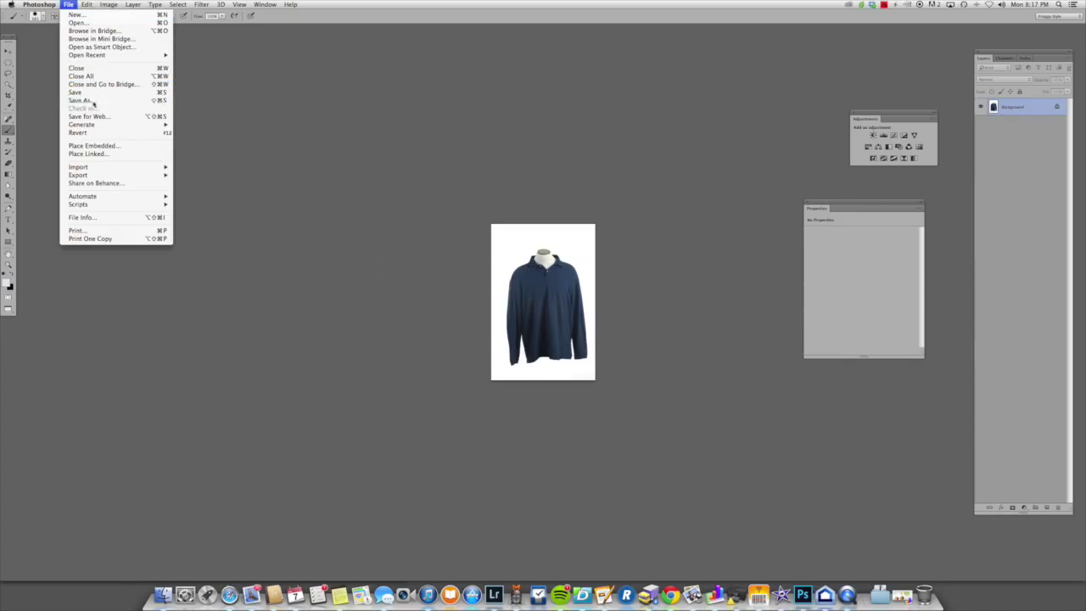
{"action": "left_click", "coordinate": [79, 100]}
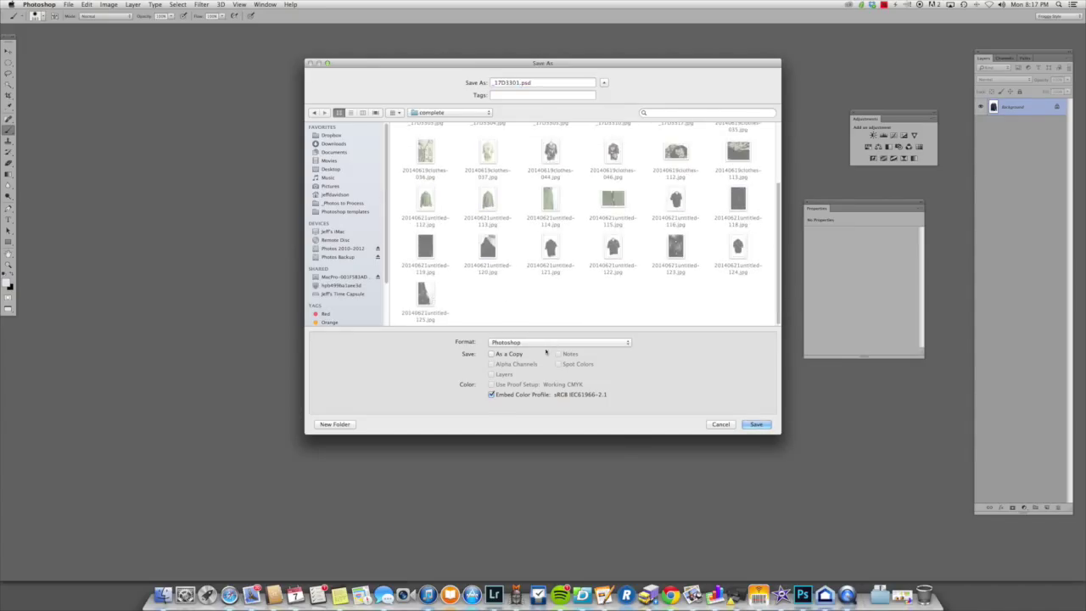
{"action": "left_click", "coordinate": [560, 342]}
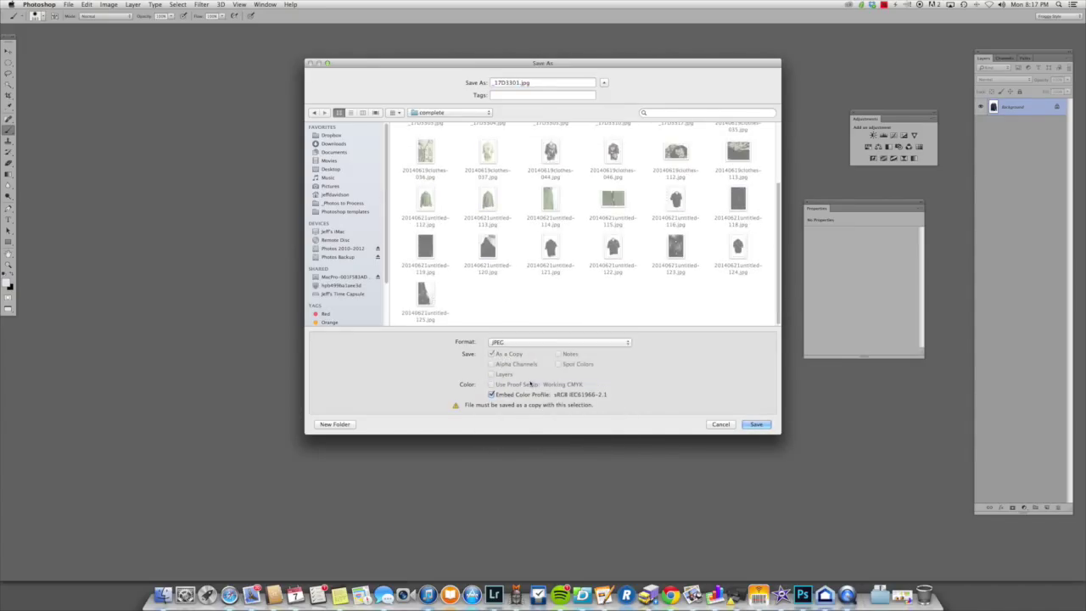
{"action": "left_click", "coordinate": [755, 424]}
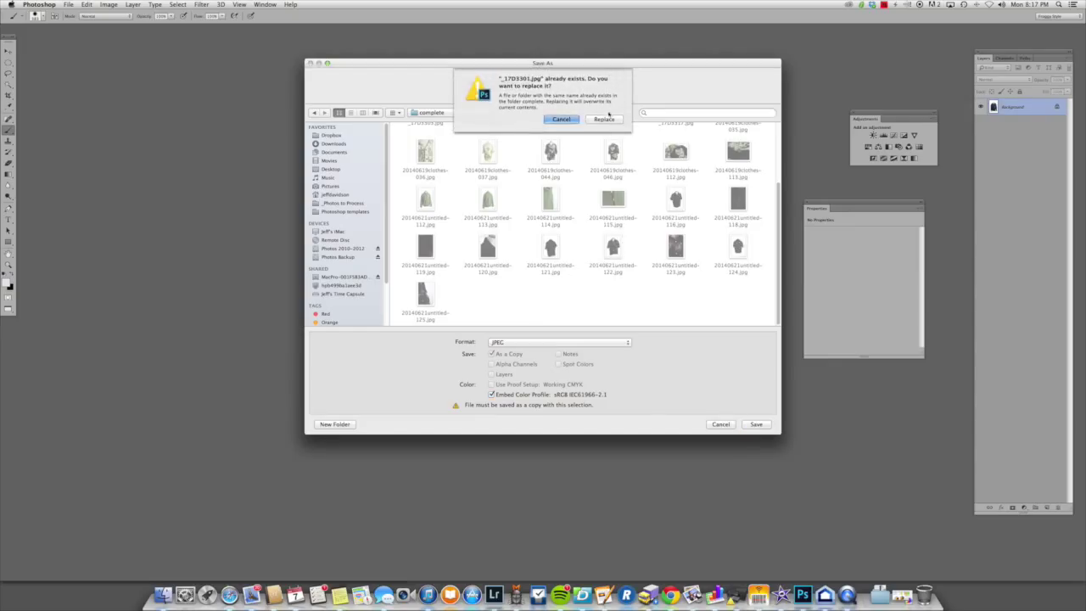
{"action": "left_click", "coordinate": [603, 118]}
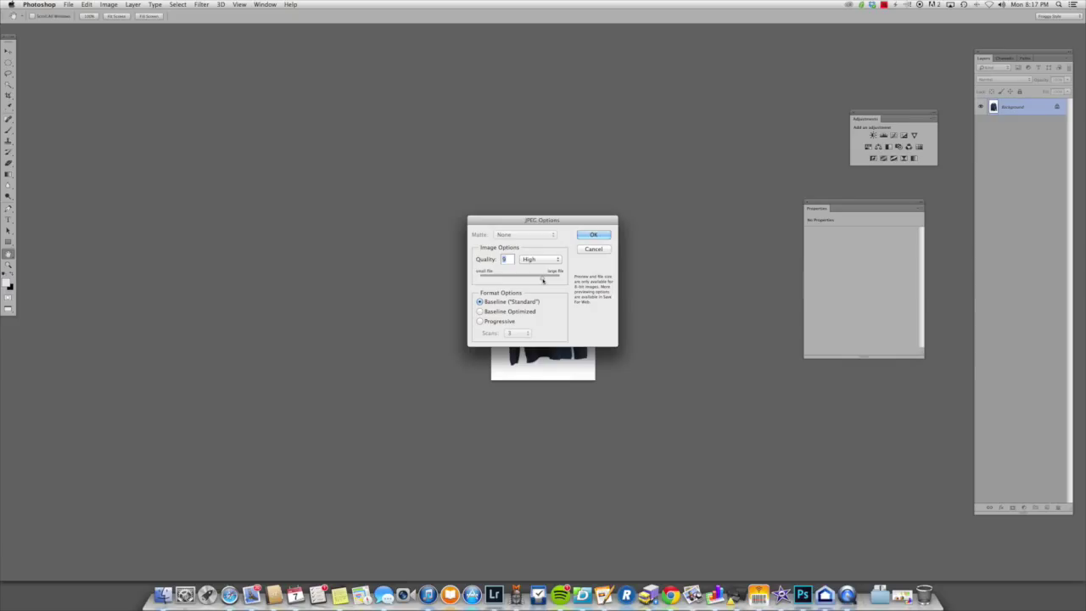
{"action": "left_click_drag", "start_coordinate": [534, 276], "coordinate": [544, 275]}
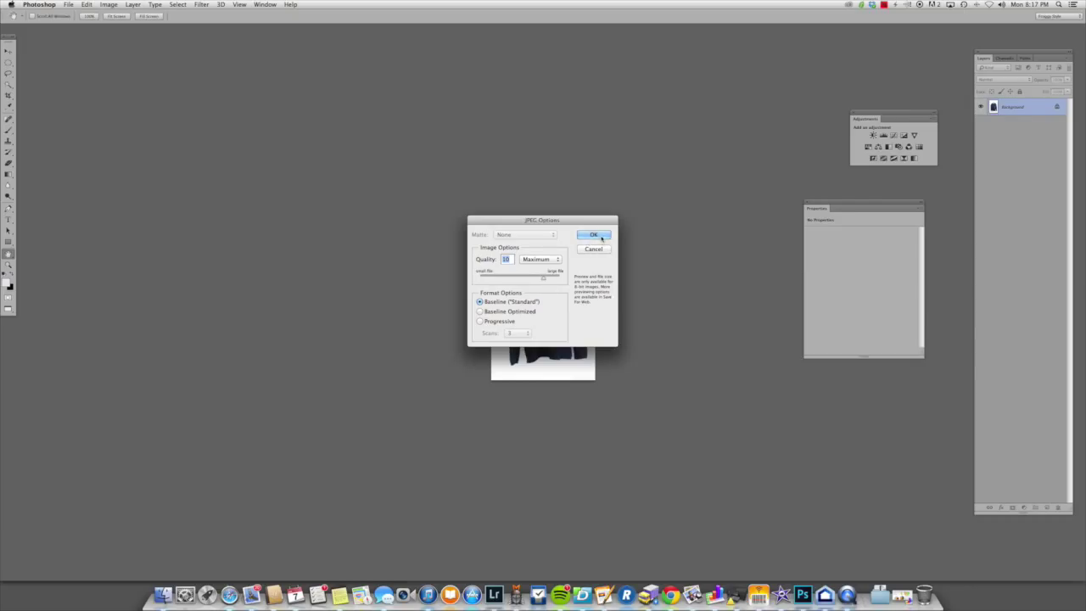
{"action": "left_click", "coordinate": [594, 235]}
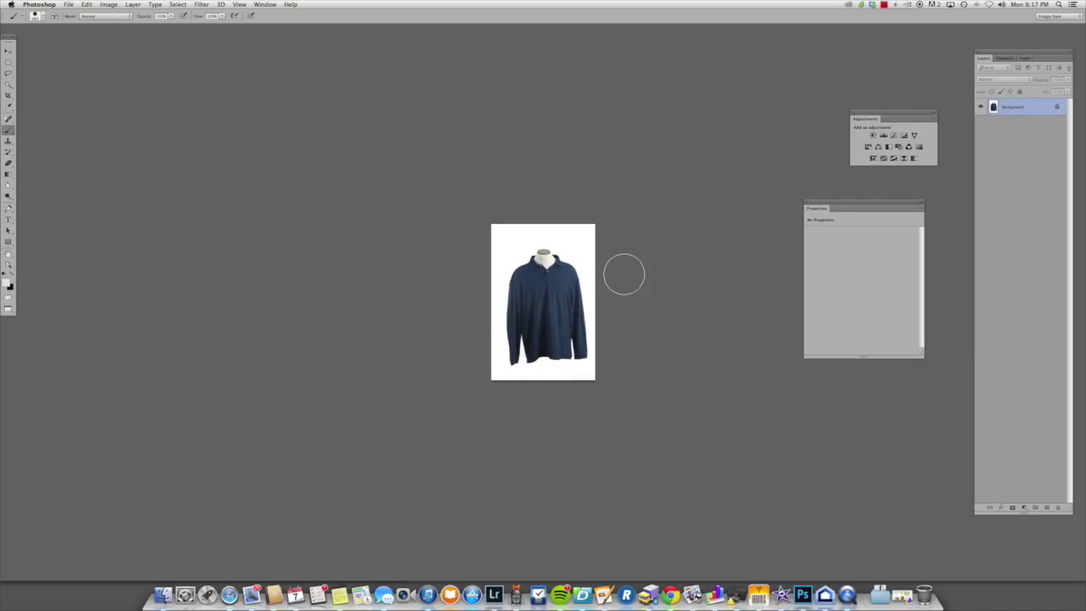
{"action": "mouse_move", "coordinate": [587, 465]}
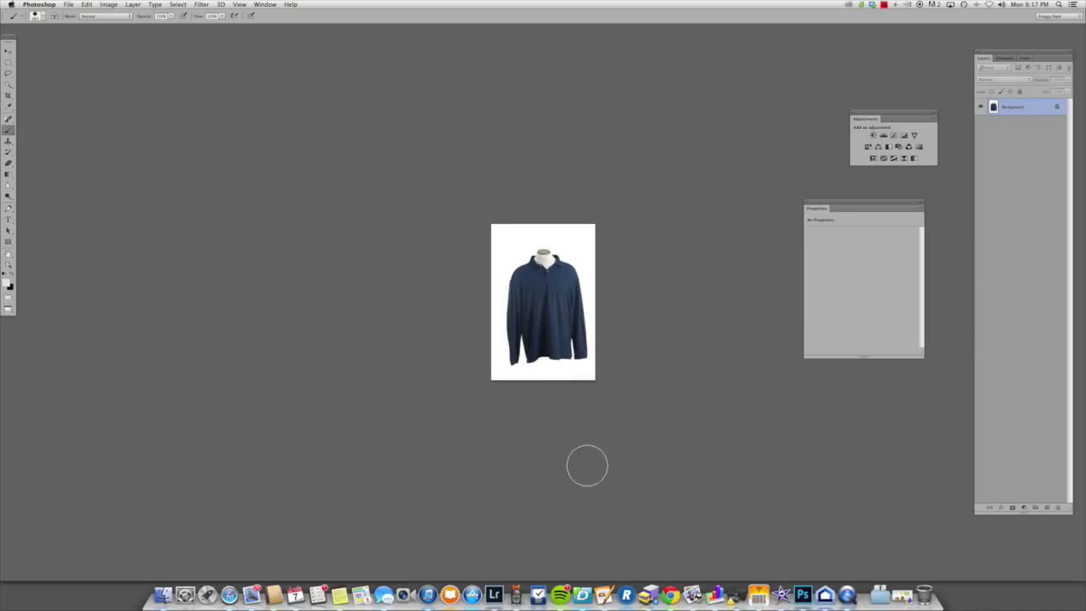
{"action": "mouse_move", "coordinate": [626, 413]}
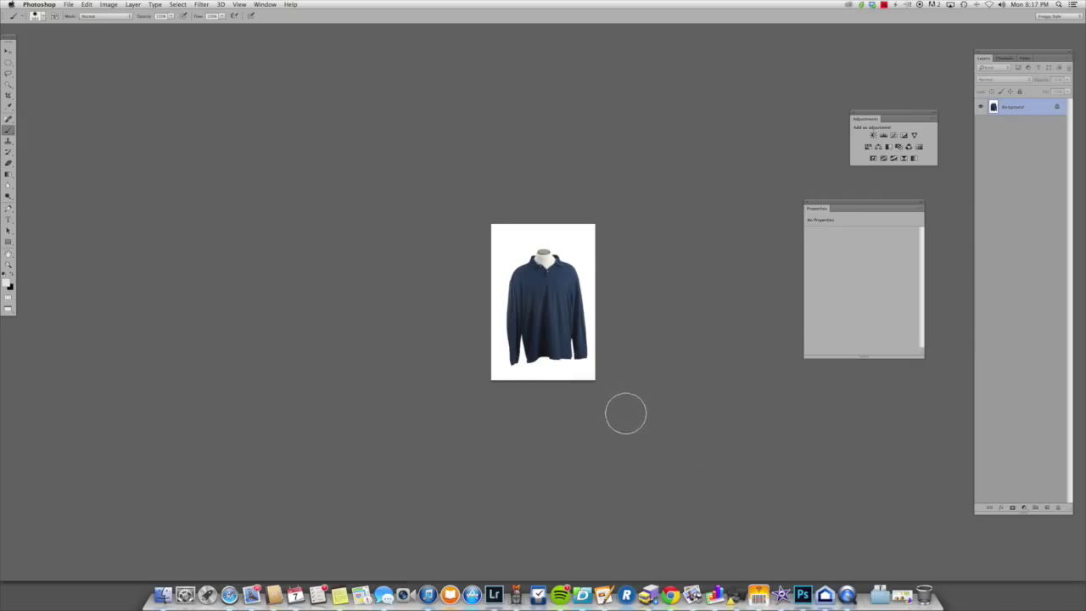
{"action": "mouse_move", "coordinate": [589, 442]}
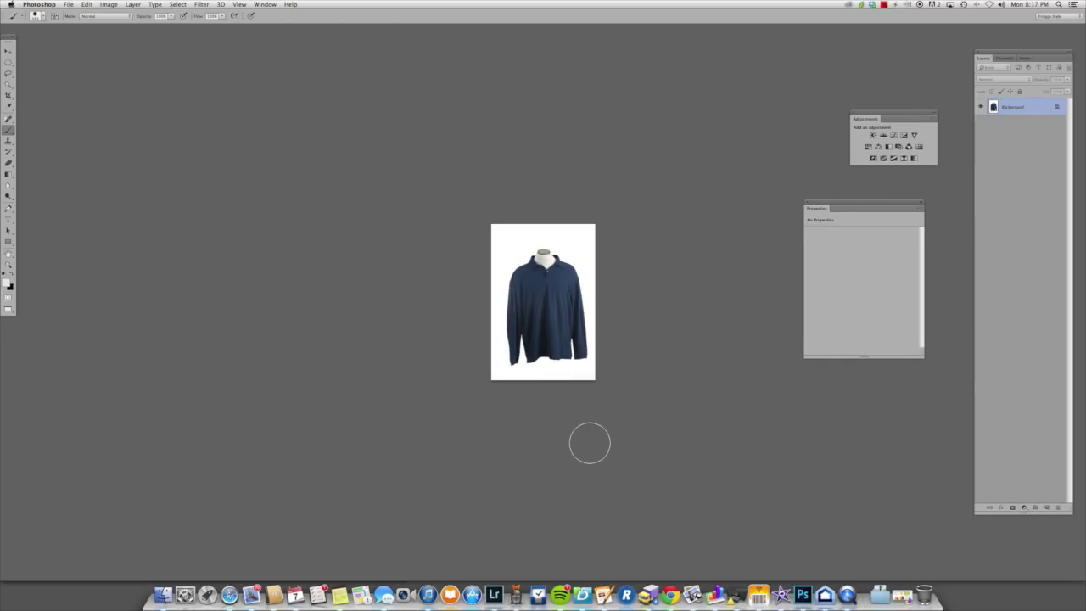
{"action": "mouse_move", "coordinate": [580, 448]}
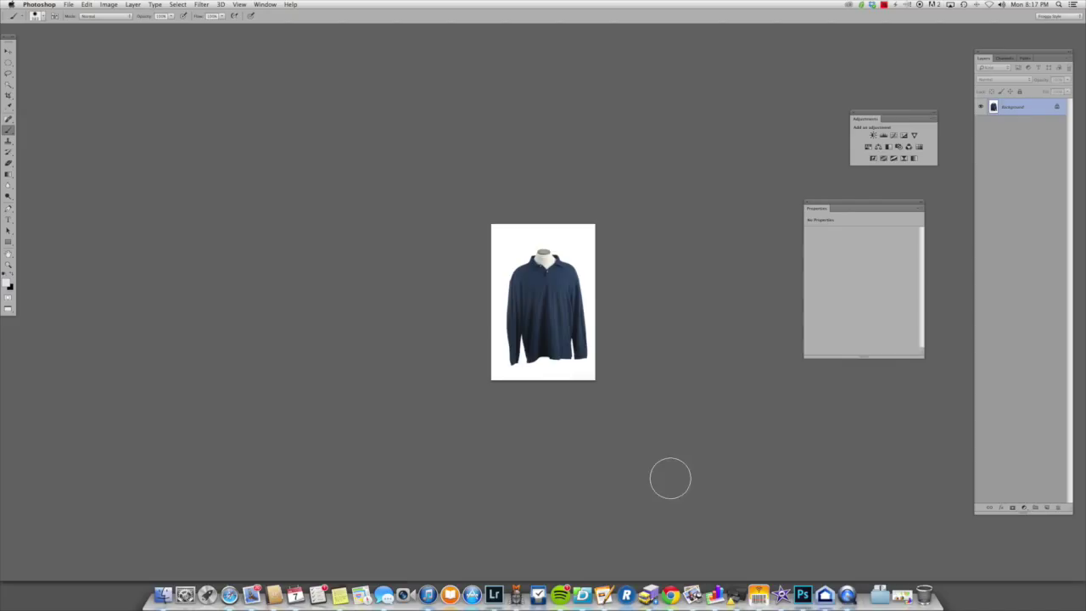
{"action": "mouse_move", "coordinate": [651, 454]}
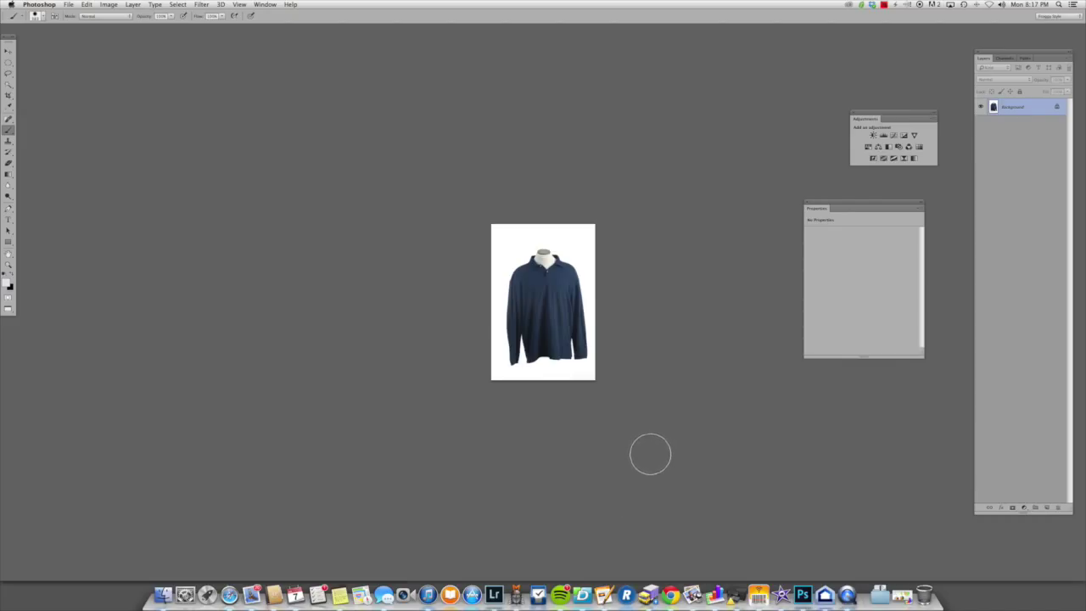
{"action": "mouse_move", "coordinate": [646, 452]}
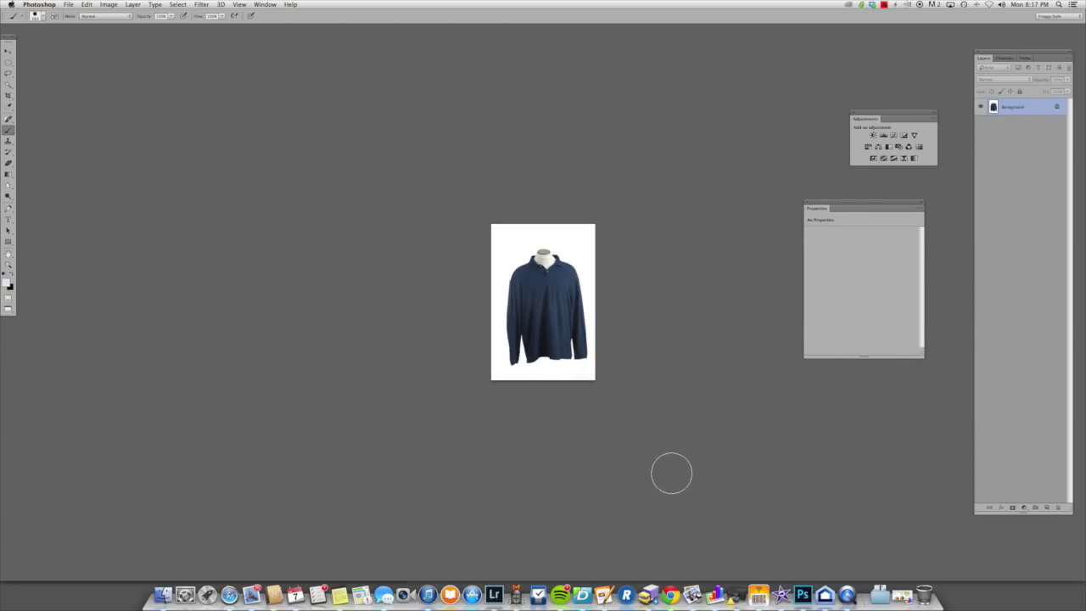
{"action": "mouse_move", "coordinate": [347, 498]}
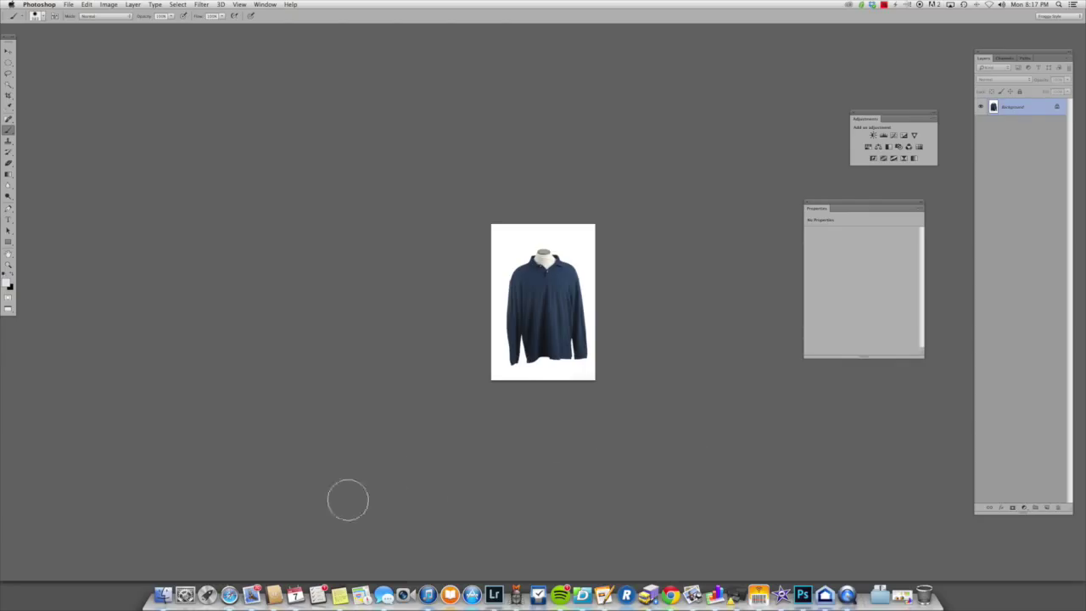